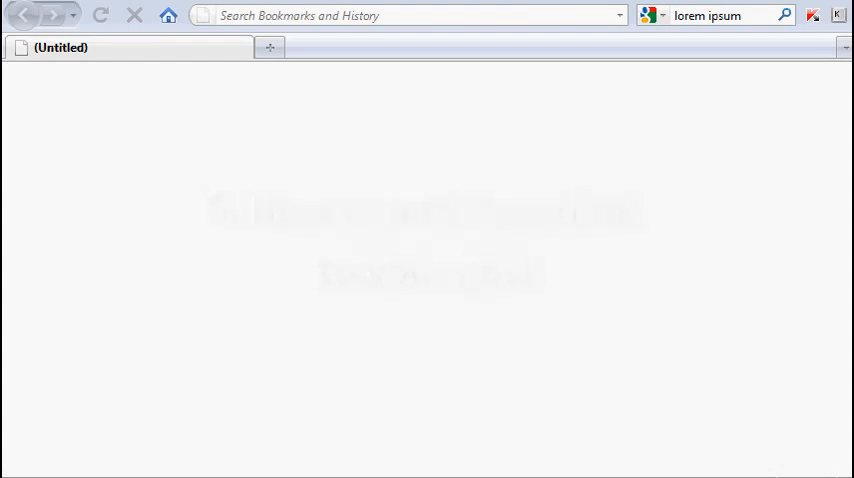
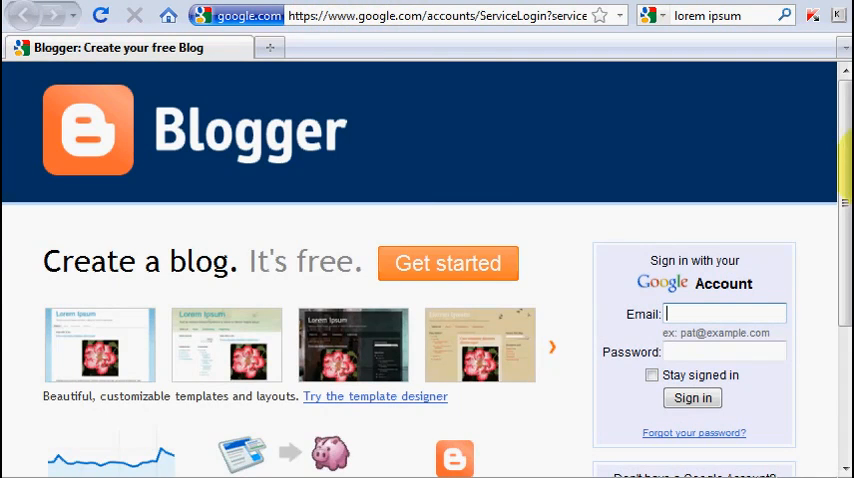
- Sign in on blogger.com with the Google account email and password to reach the dashboard
scroll(down, 3)
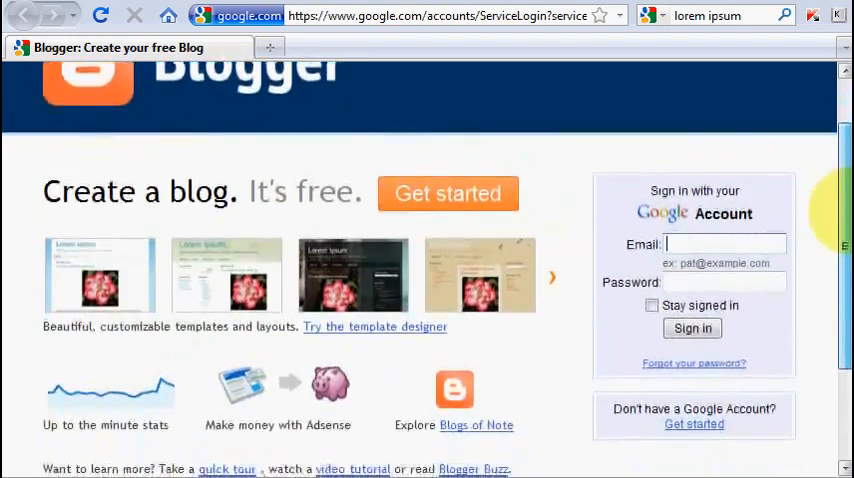
scroll(down, 3)
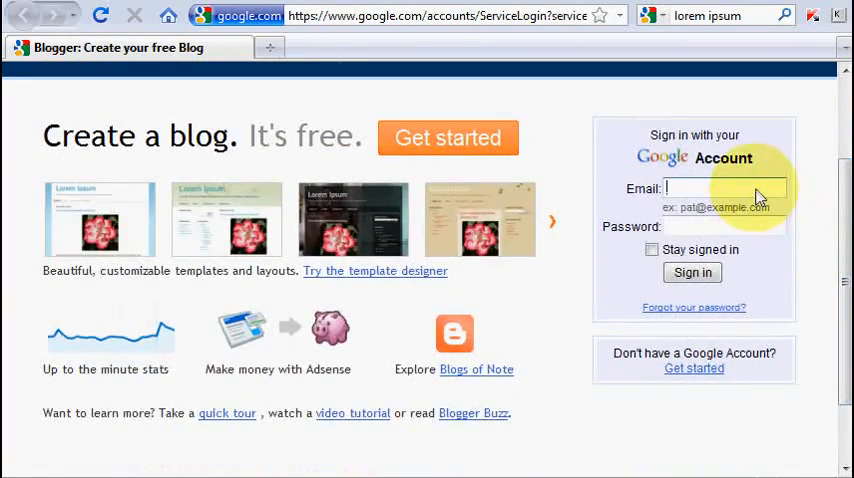
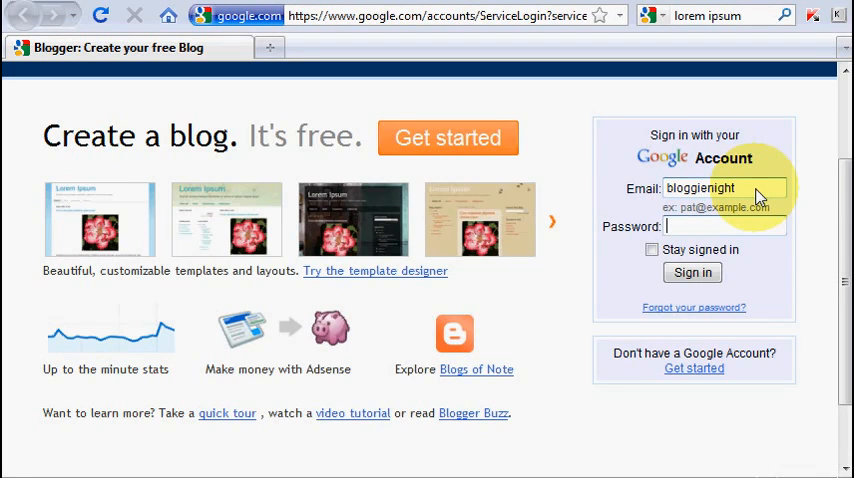
text(password)
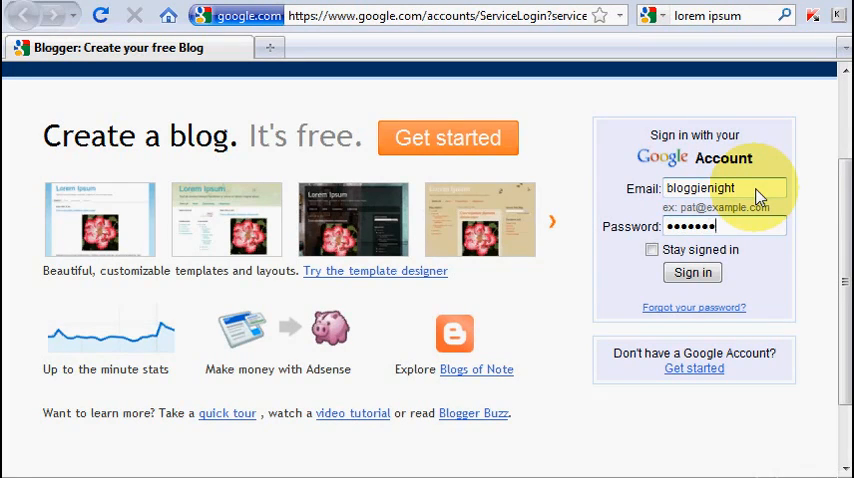
click(692, 272)
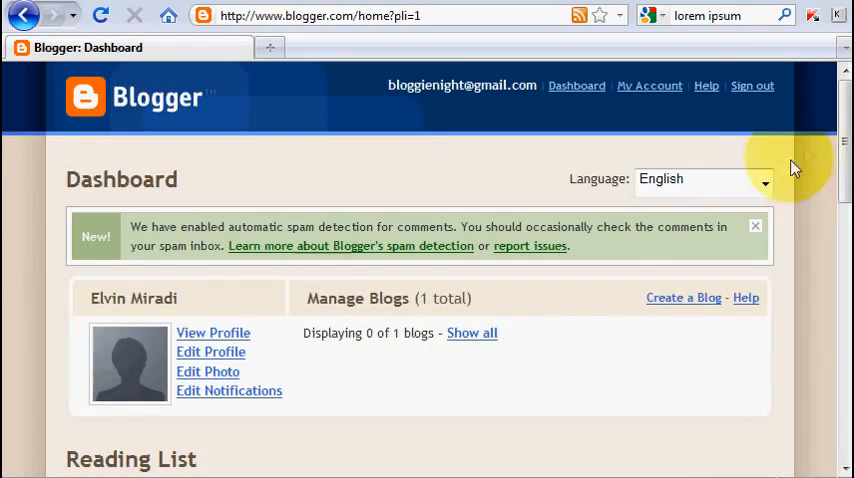
- Start creating a new blog from the dashboard's 'Create a Blog' link
scroll(down, 3)
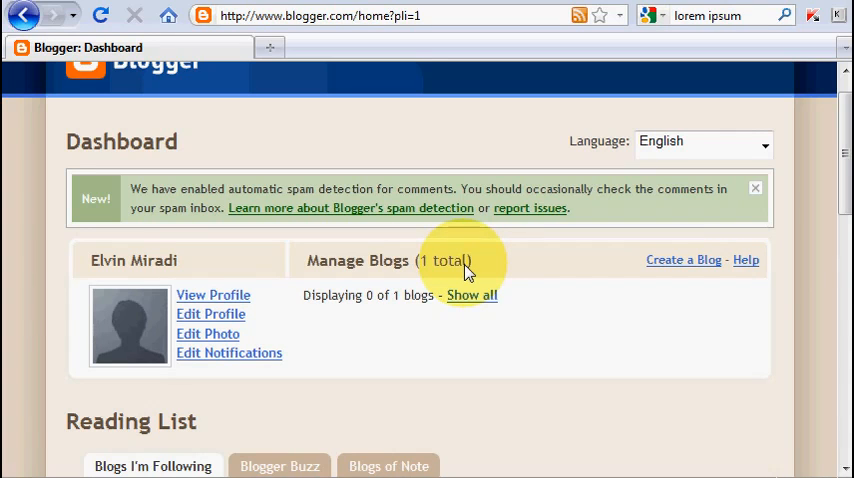
mouse_move(684, 260)
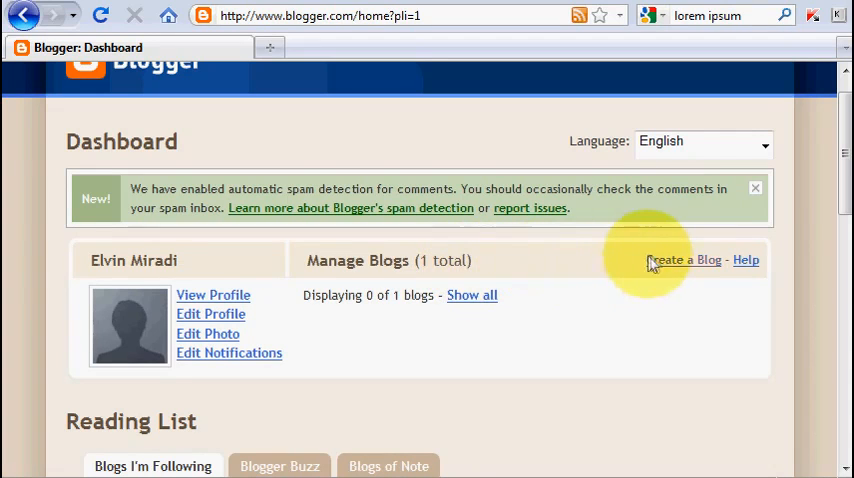
click(684, 260)
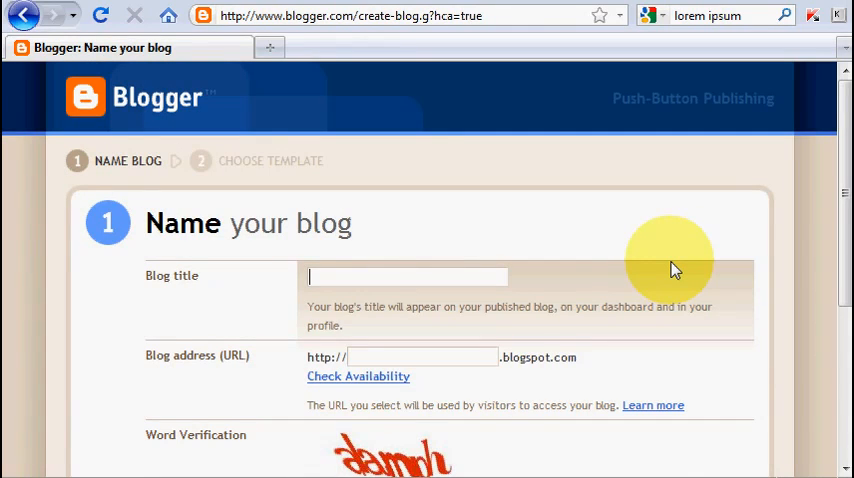
- Title the blog 'Bloggie Night' at address 'bloggienight' and check the address is available
click(408, 276)
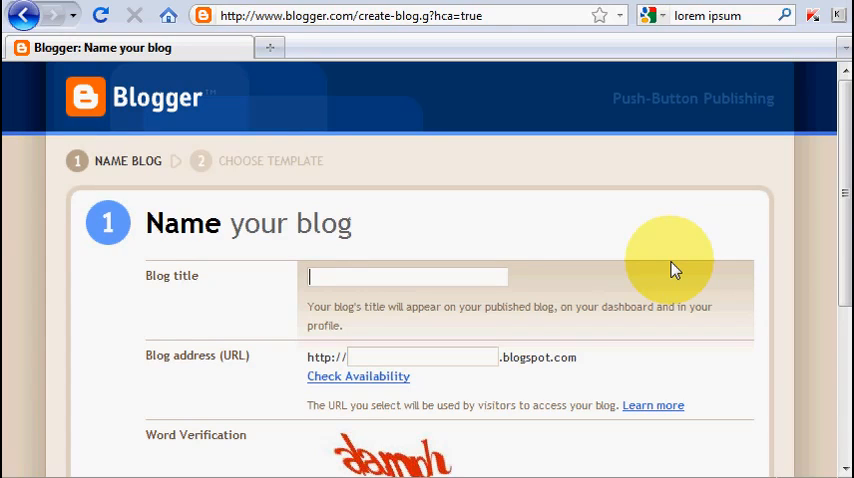
click(408, 276)
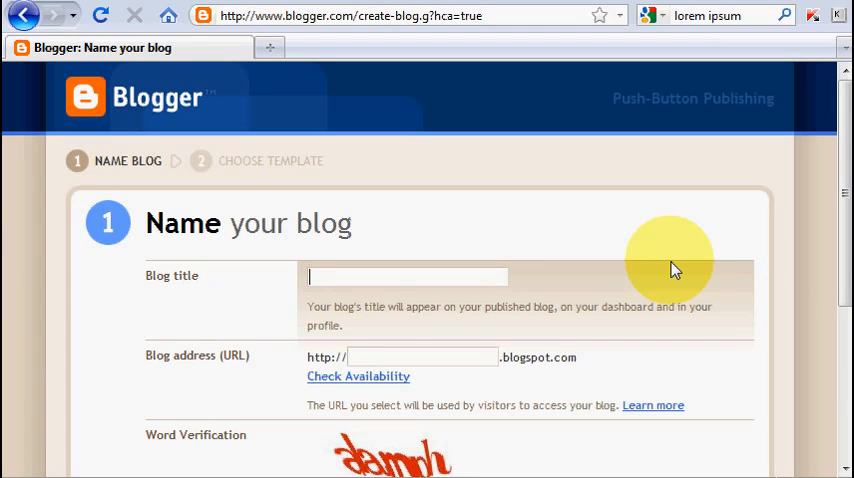
click(408, 276)
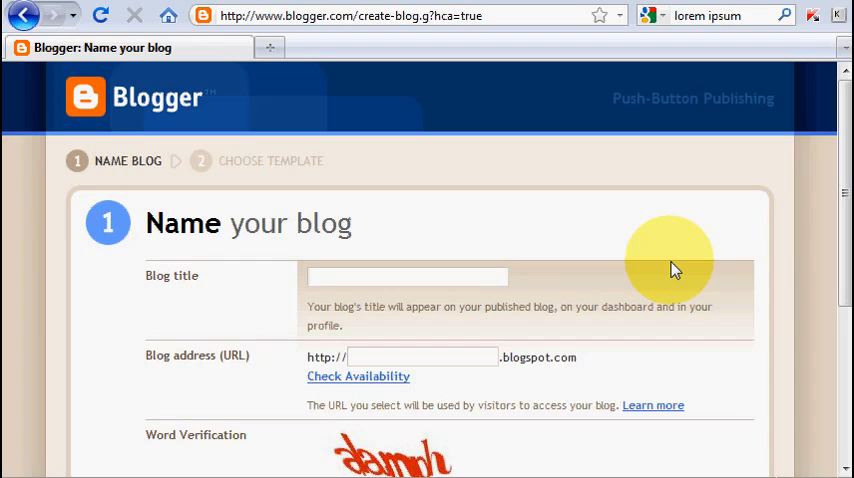
click(406, 276)
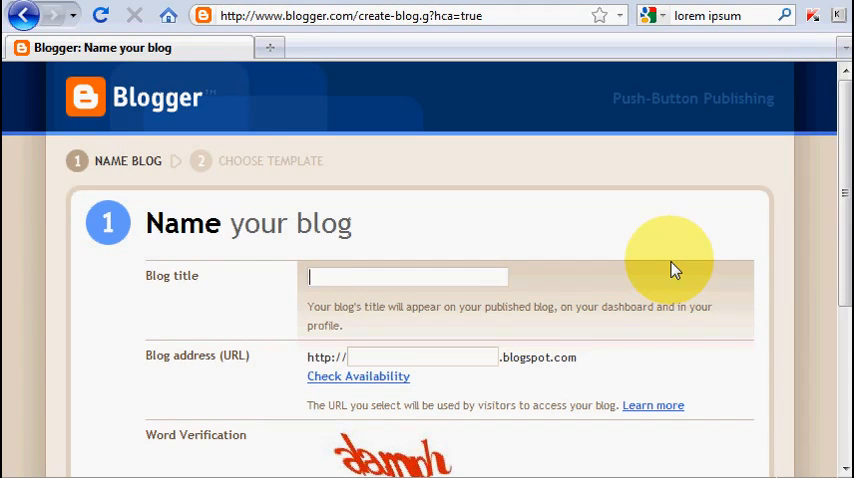
text(Bloggie Night)
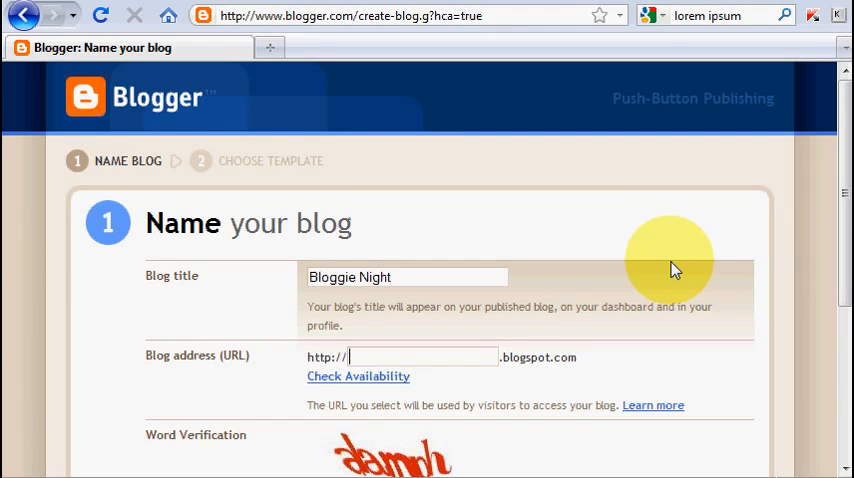
text(bloggienight)
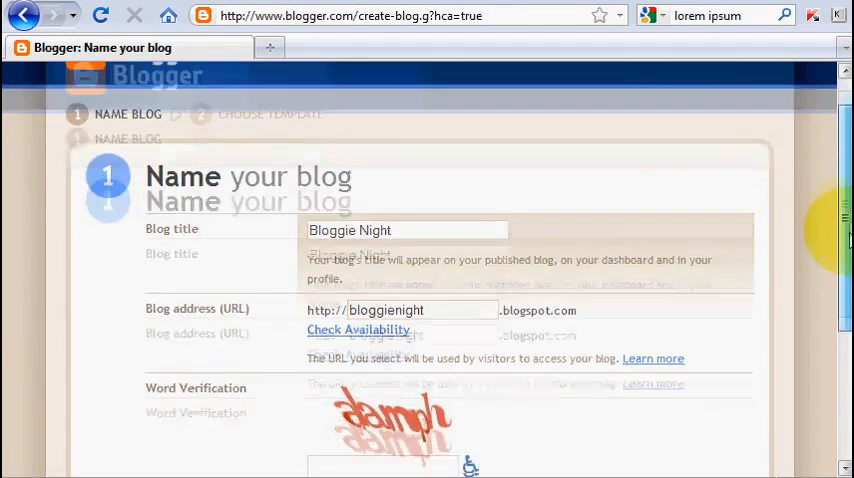
click(358, 272)
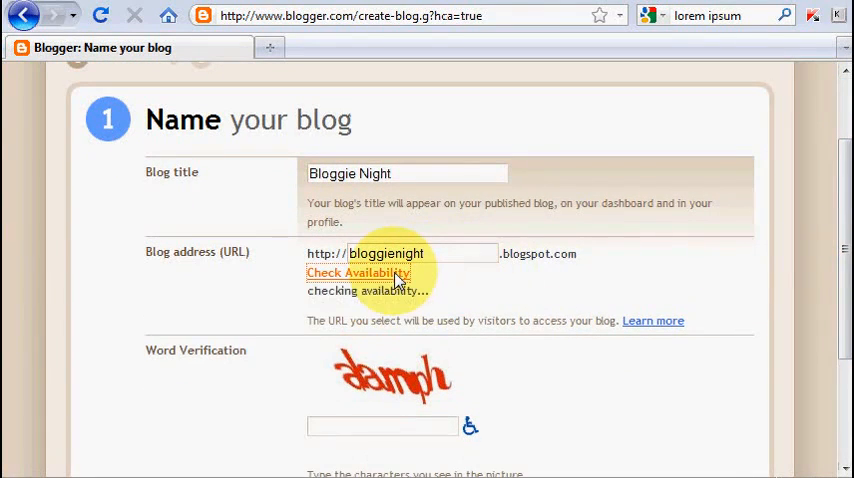
click(356, 272)
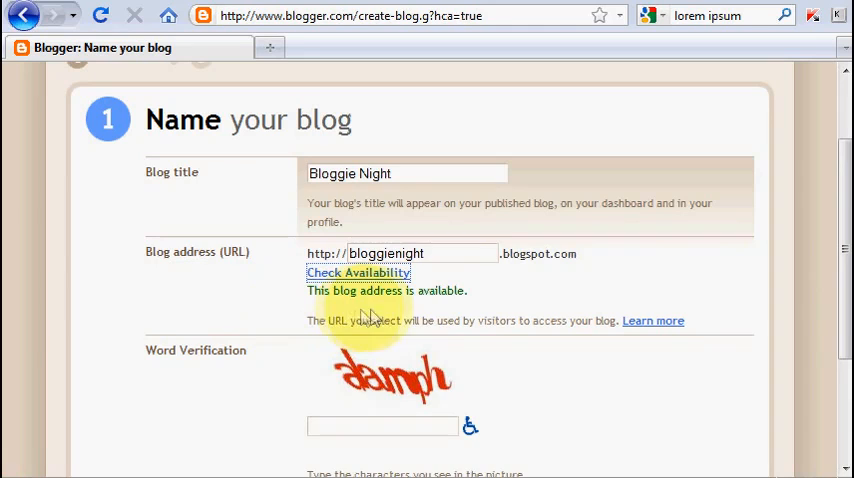
mouse_move(436, 314)
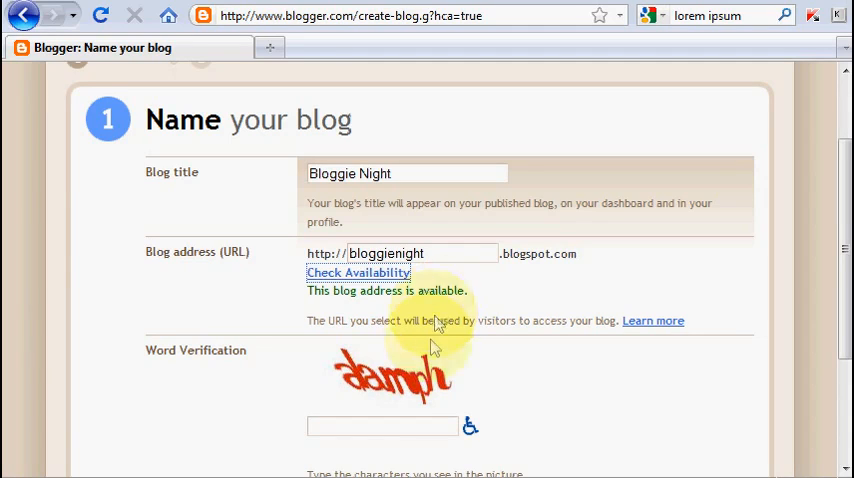
- Enter the word verification characters and continue to the template chooser
text(alamph)
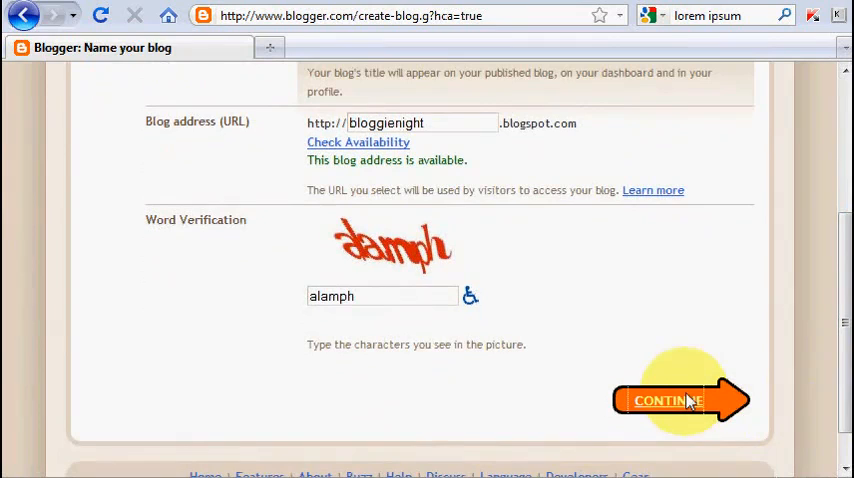
click(668, 400)
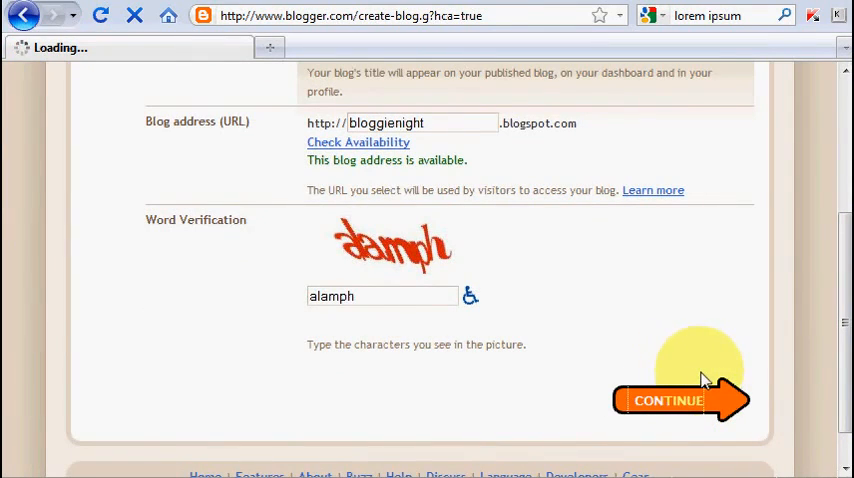
click(668, 400)
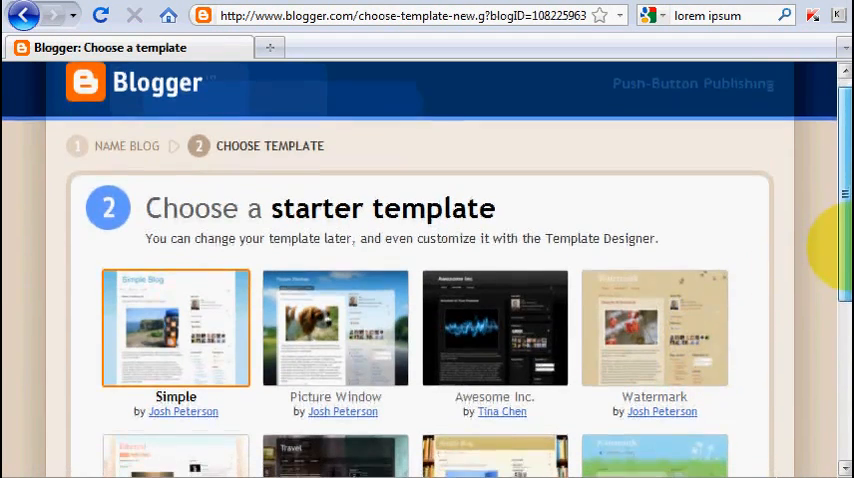
- Select the Picture Window starter template and finish creating the Bloggie Night blog
scroll(down, 3)
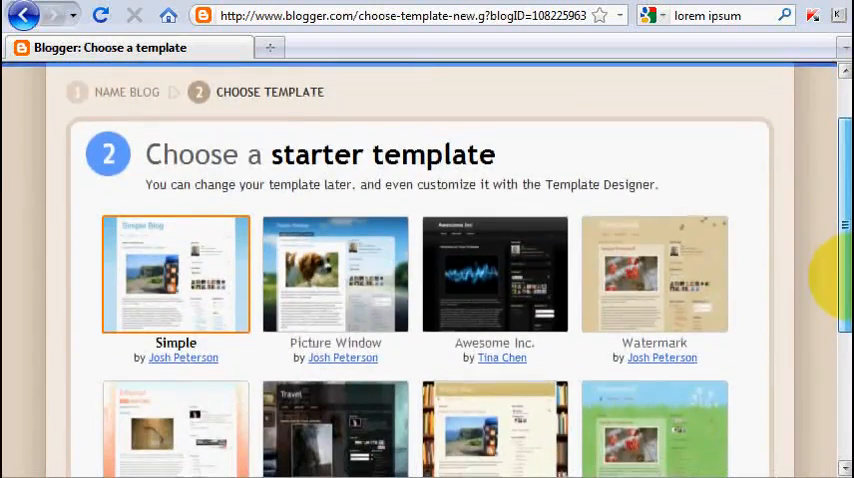
scroll(down, 3)
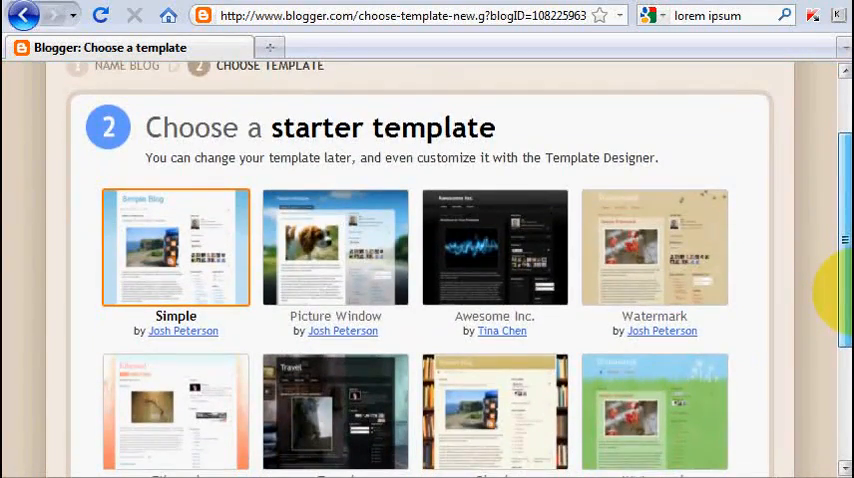
scroll(down, 3)
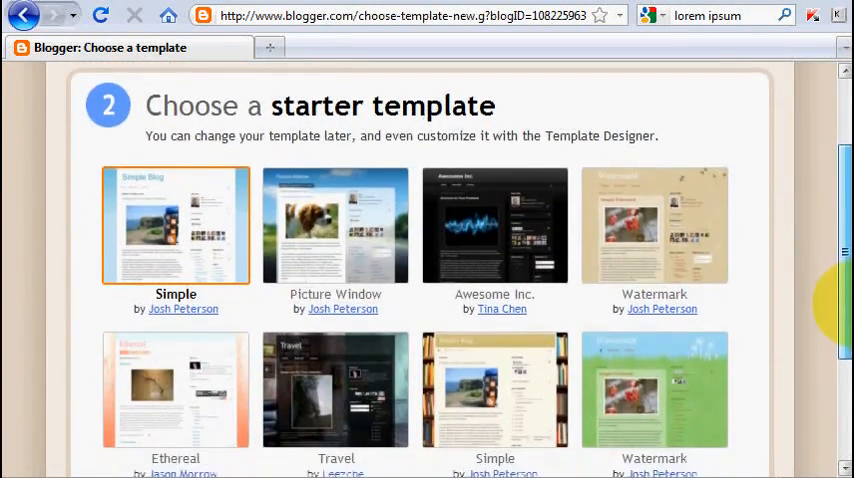
scroll(down, 3)
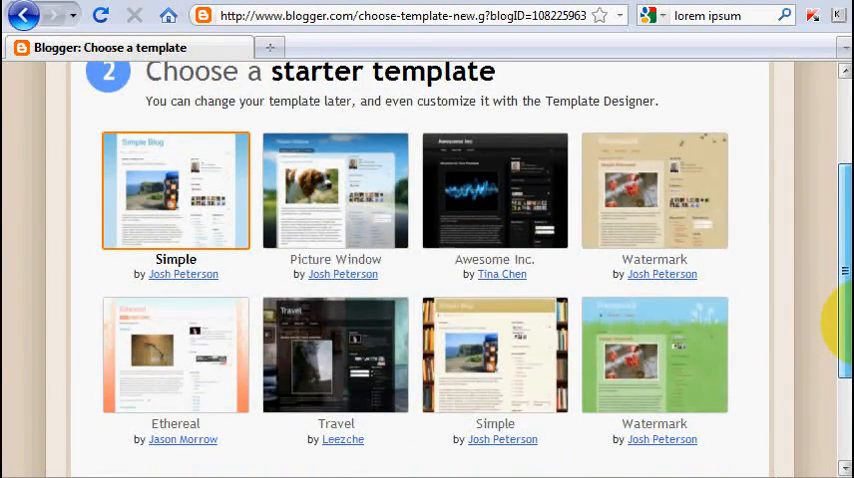
scroll(down, 3)
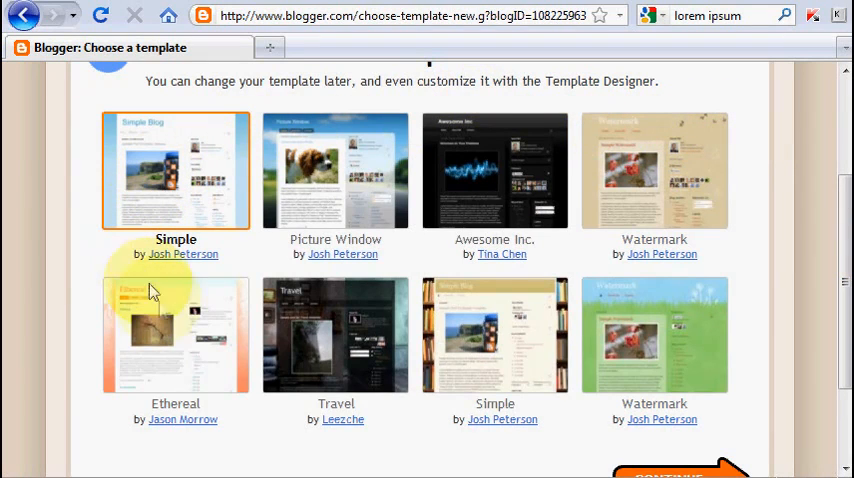
mouse_move(672, 212)
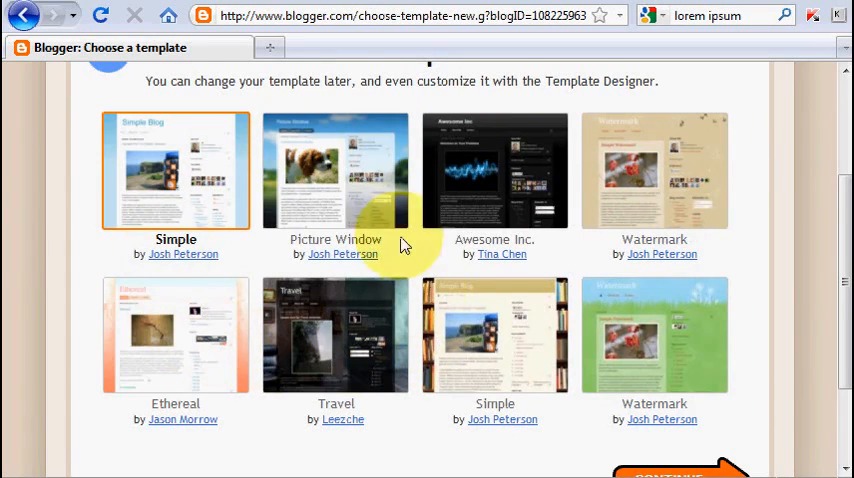
click(336, 170)
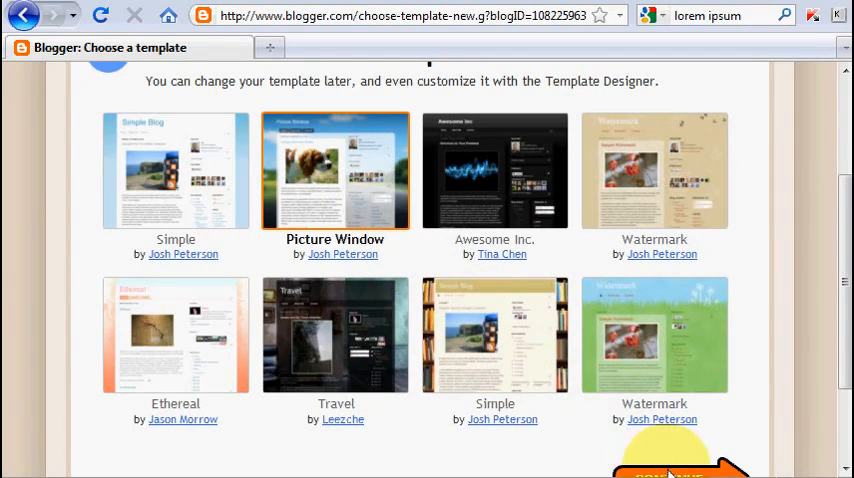
click(680, 470)
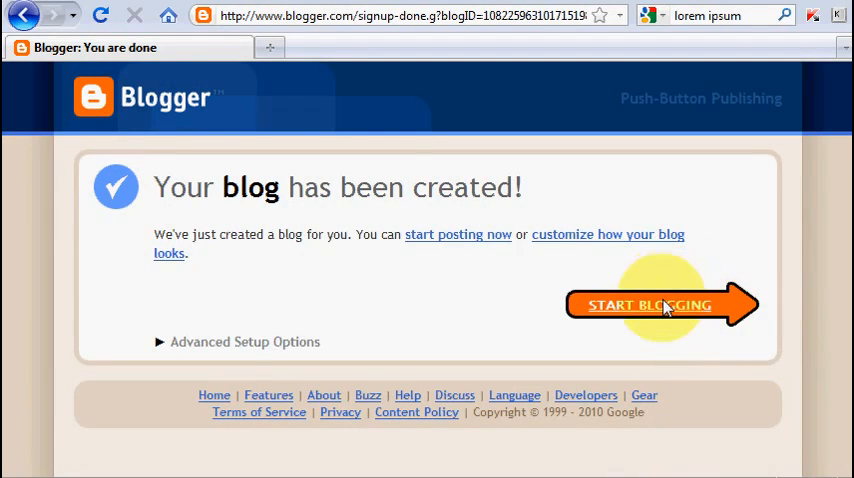
- Start blogging to open the new-post editor with the title field ready
click(650, 304)
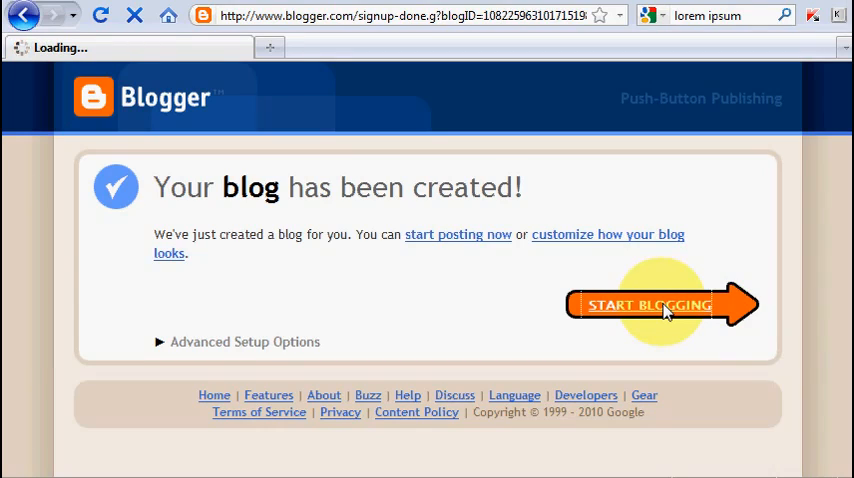
click(656, 304)
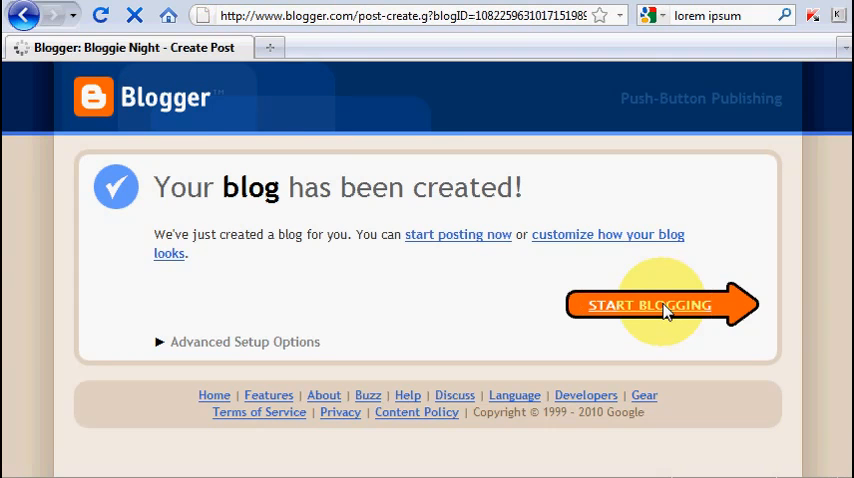
click(648, 304)
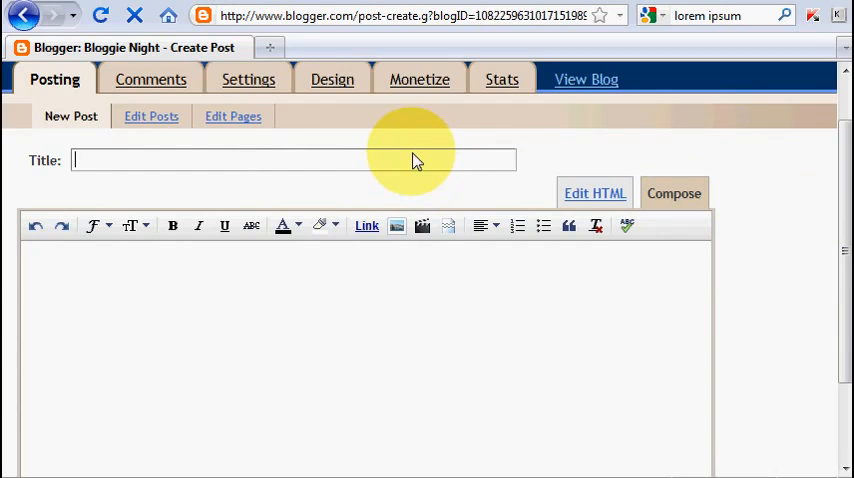
- Title the post 'First Post Test' and fill the body with lorem ipsum paragraphs
text(Fi)
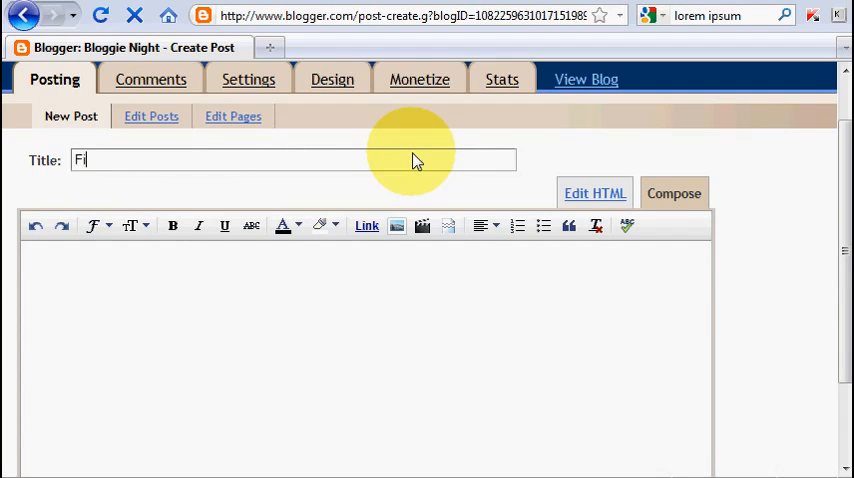
text(rst Po)
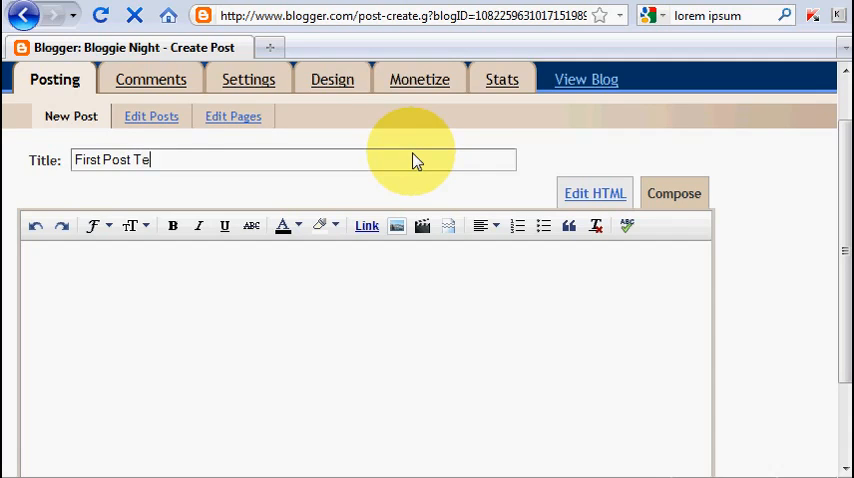
text(st)
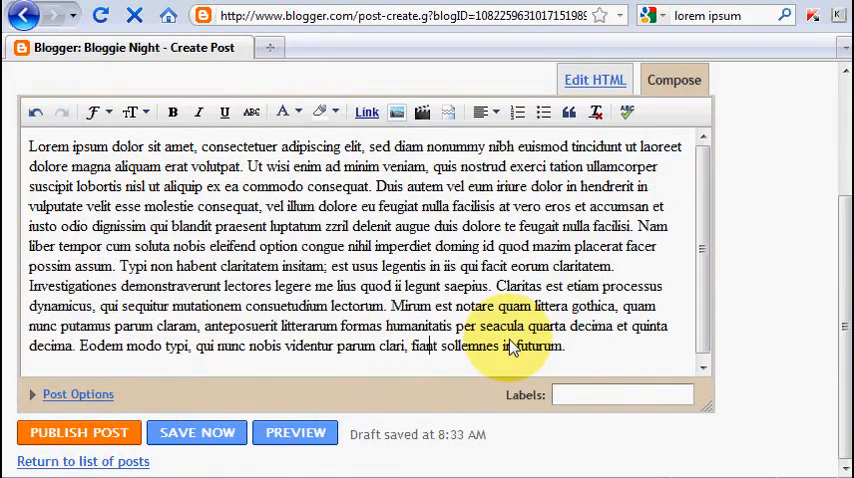
scroll(down, 3)
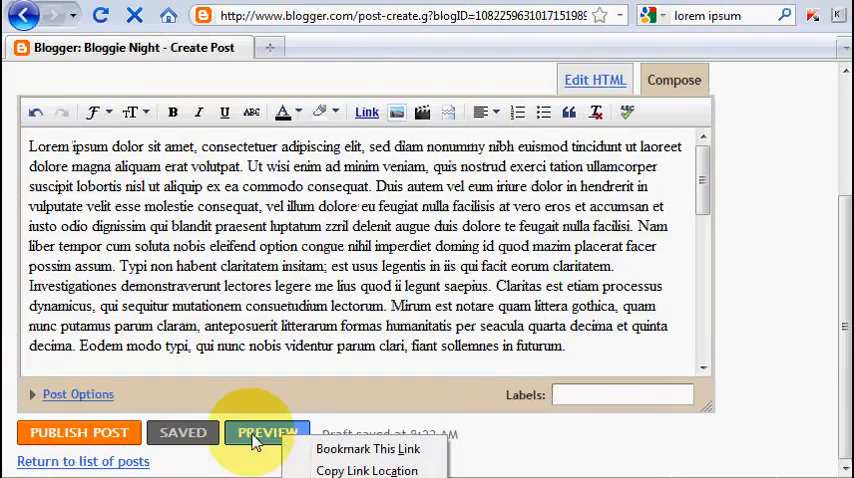
- Preview the 'First Post Test' draft in a new tab and look through it
click(268, 432)
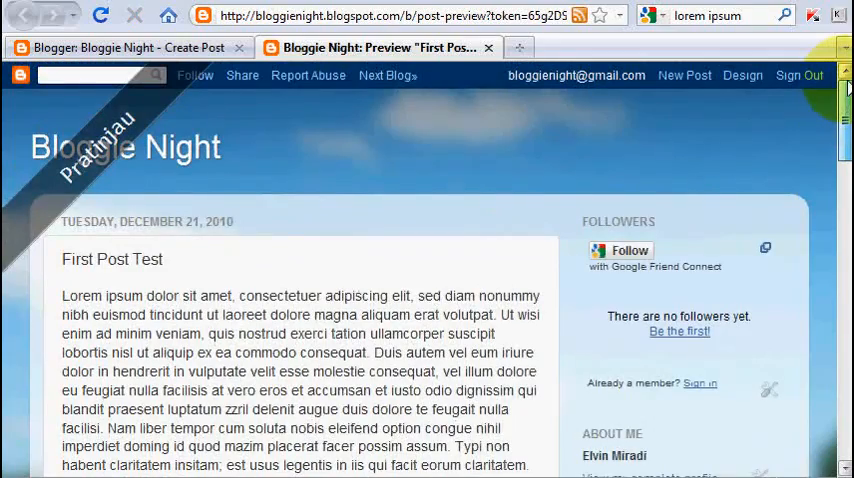
scroll(down, 3)
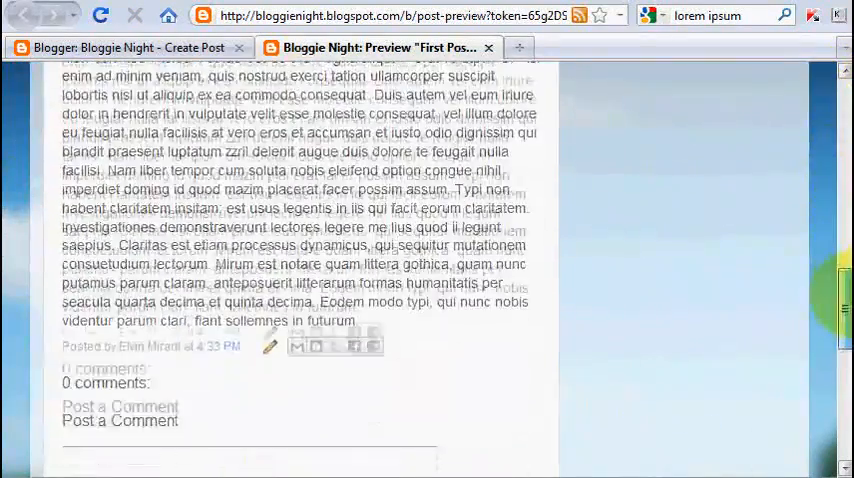
scroll(up, 3)
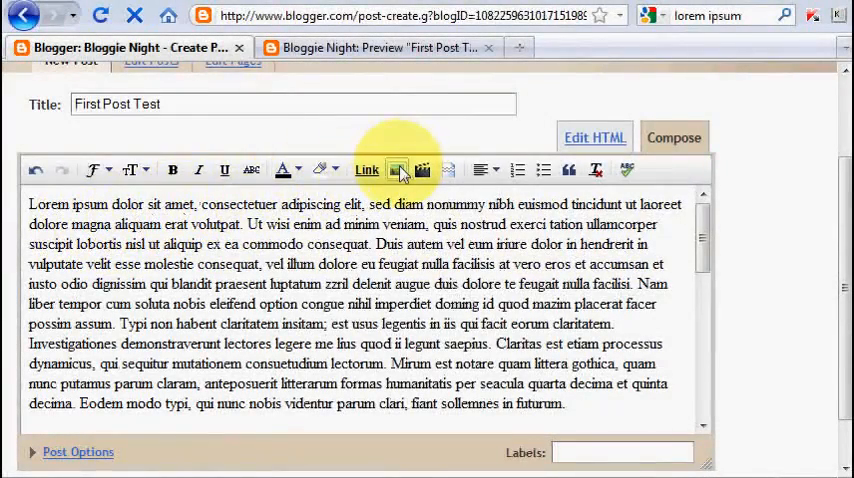
- Upload the Lighthouse sample picture from the computer into the post body
click(398, 168)
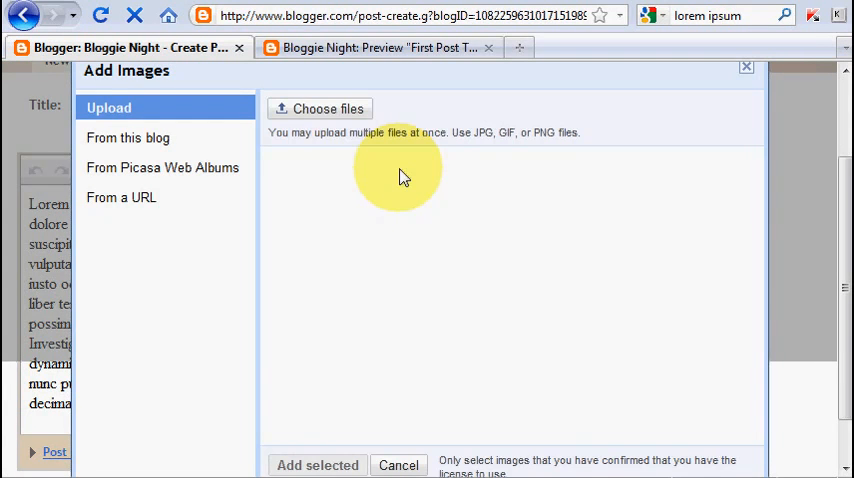
click(328, 108)
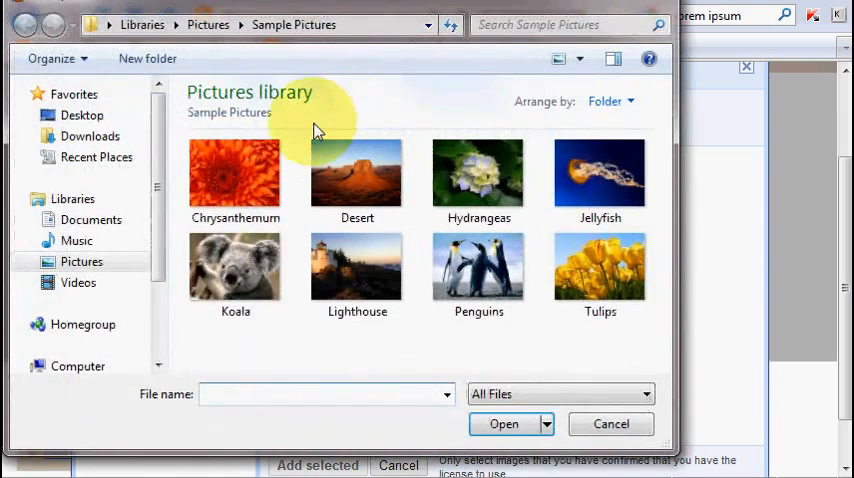
click(356, 268)
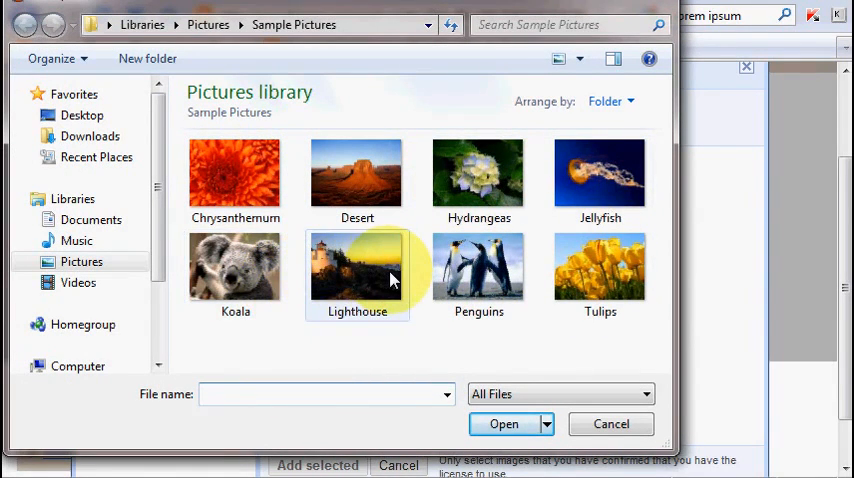
click(504, 424)
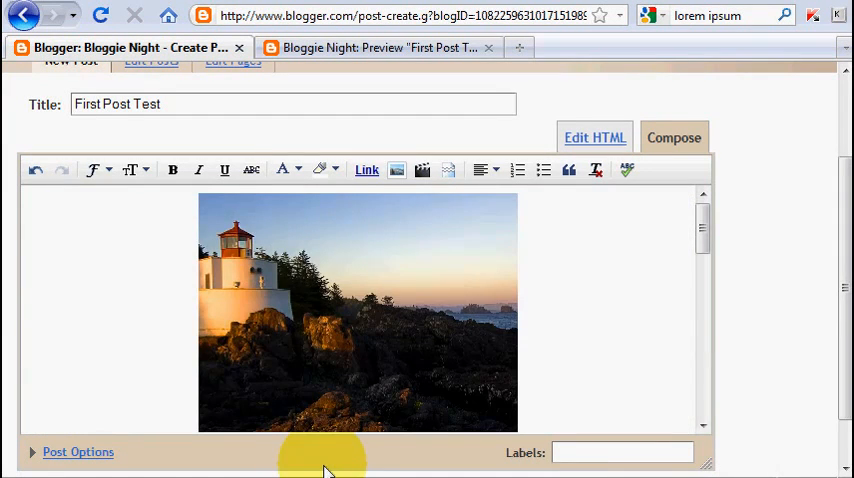
scroll(down, 3)
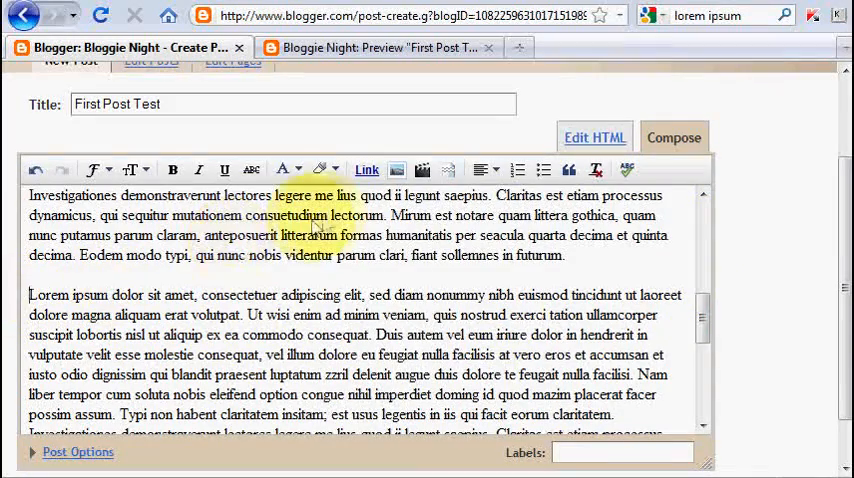
- Upload the orange flower picture and add it between the lorem ipsum paragraphs
click(422, 170)
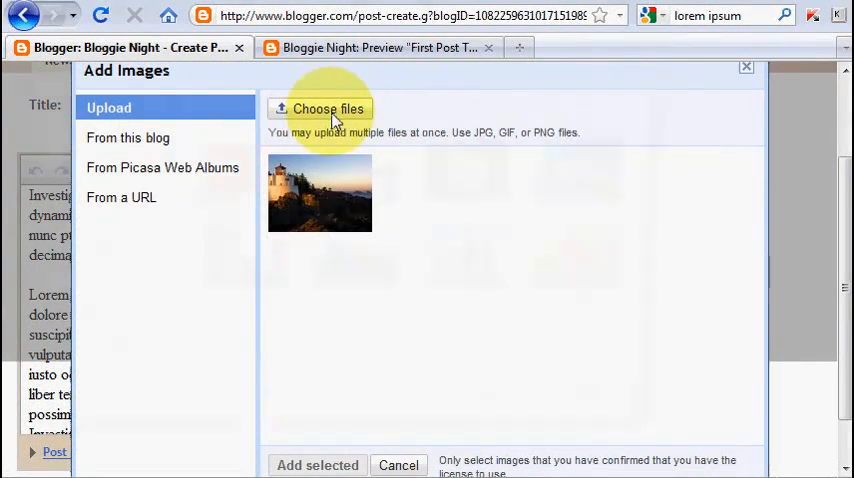
click(328, 108)
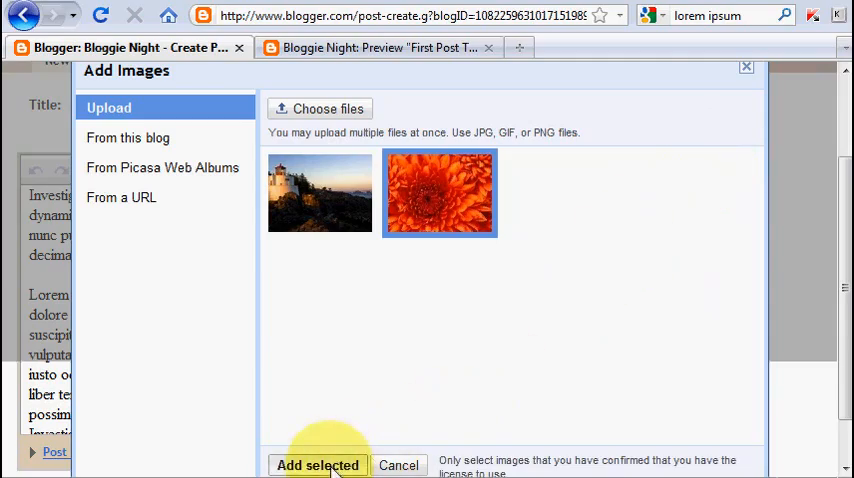
click(316, 464)
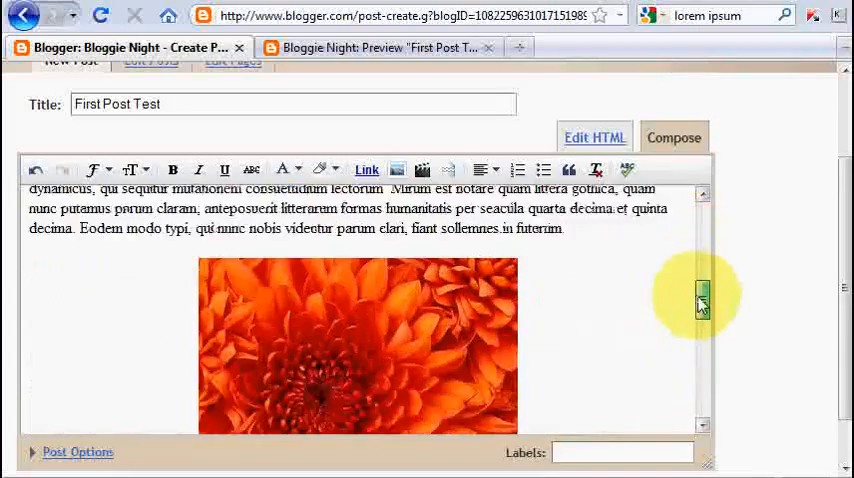
scroll(down, 3)
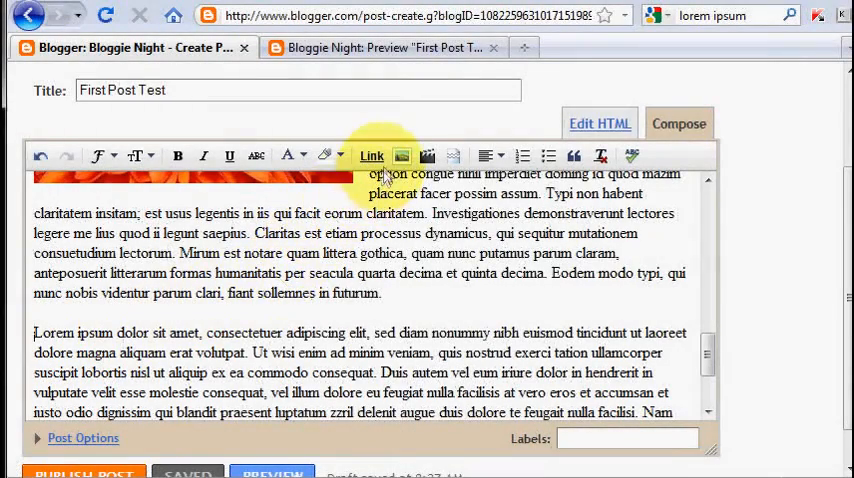
mouse_move(428, 156)
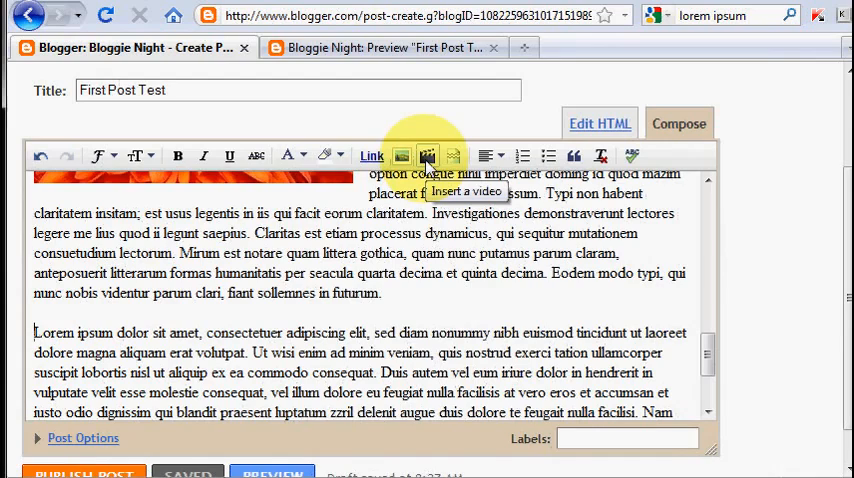
- Embed the YouTube video watch?v=QgmZKCERGGQ (Gmail account tutorial) found by its link
click(428, 156)
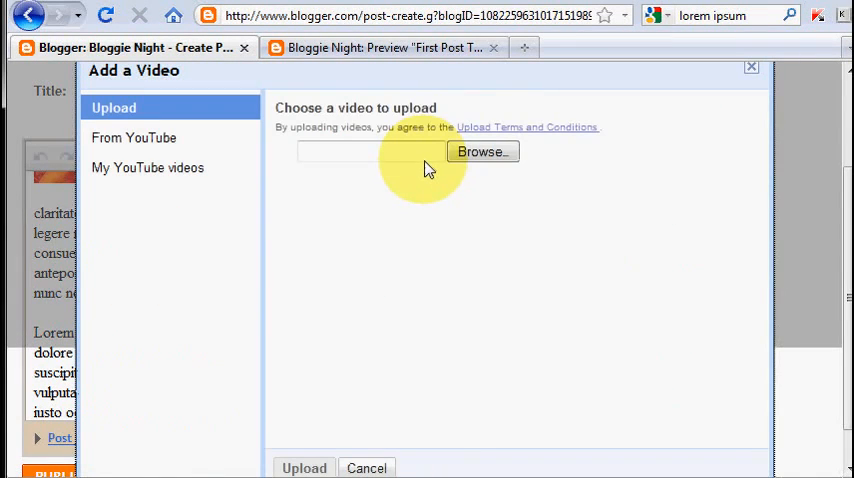
click(134, 136)
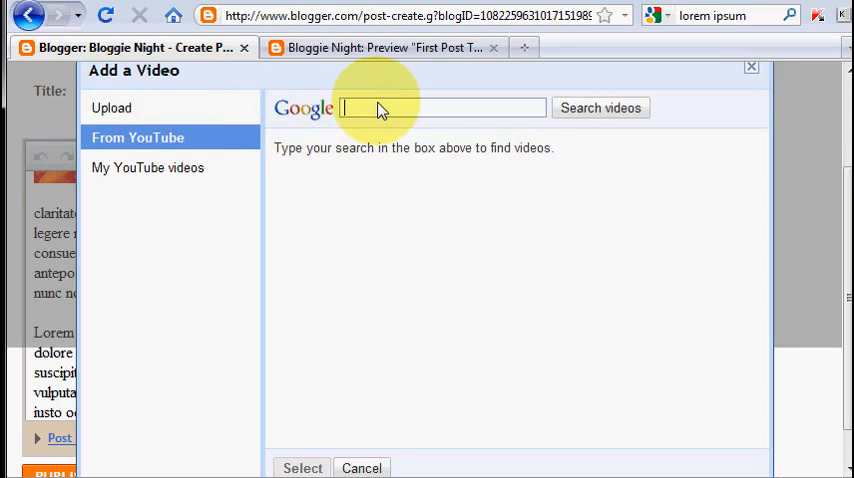
text(e.com/watch?v=QgmZKCERGGQ)
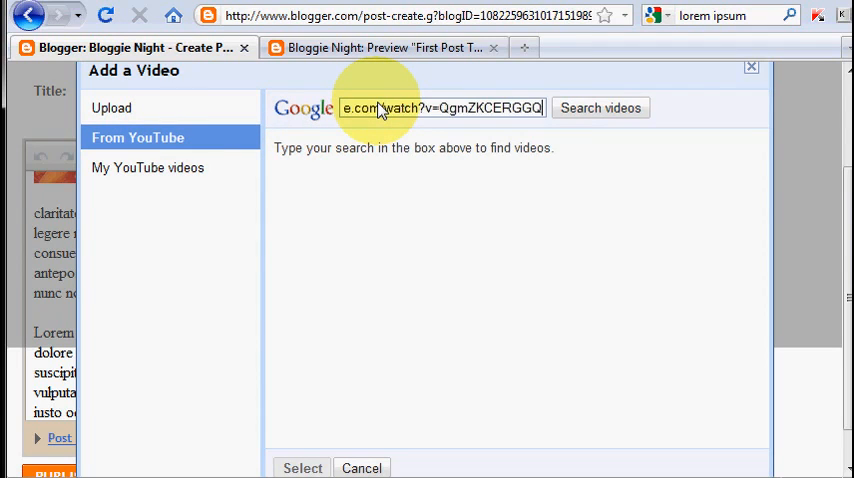
click(600, 108)
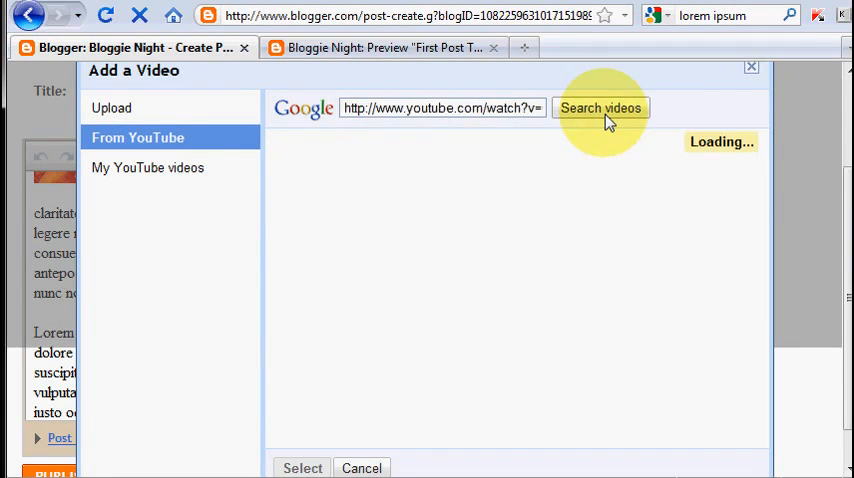
click(600, 108)
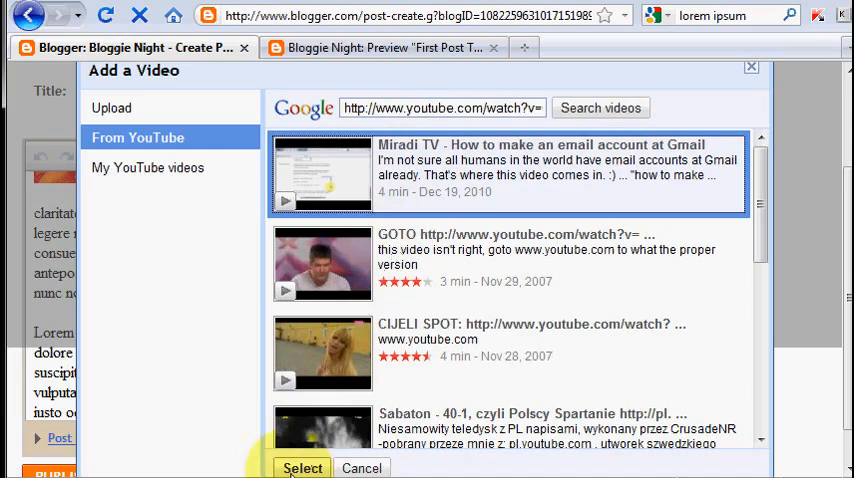
click(302, 468)
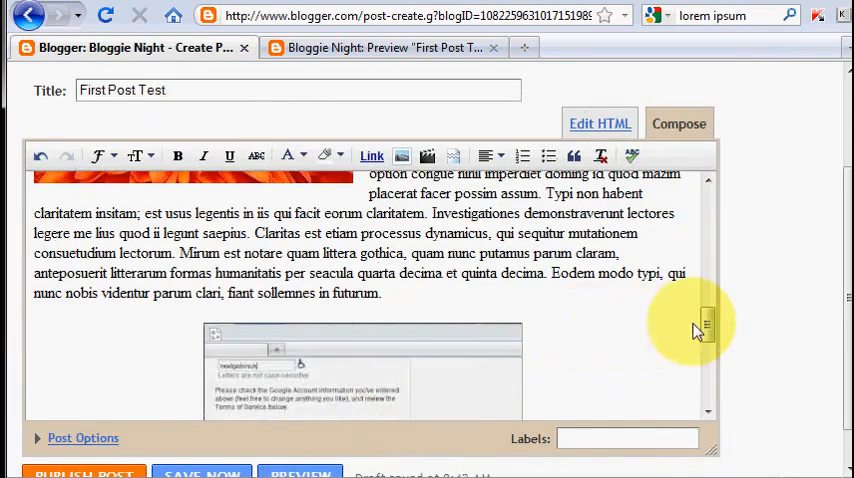
scroll(down, 3)
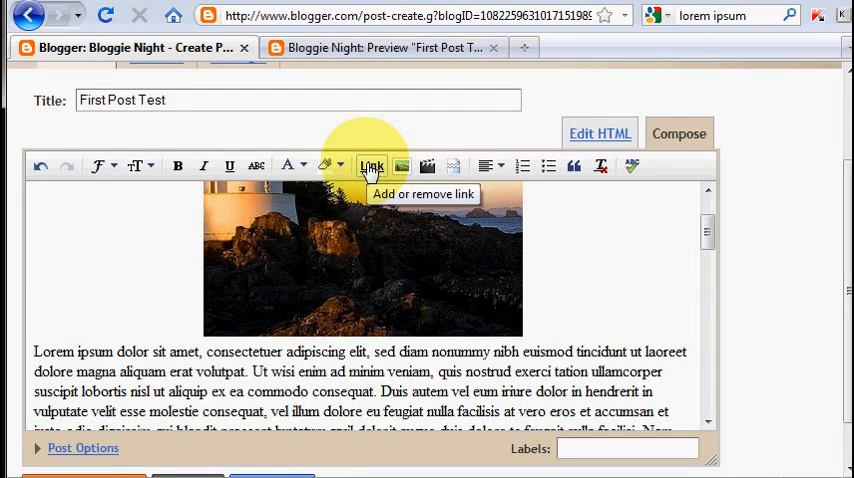
mouse_move(228, 372)
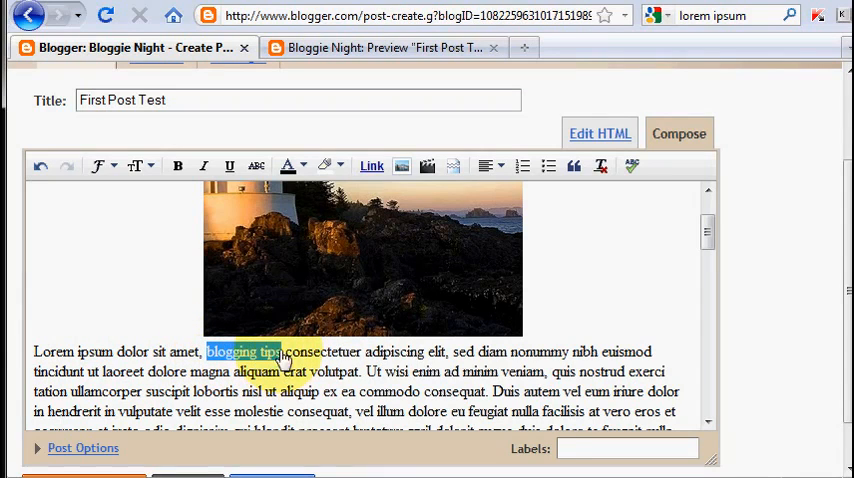
mouse_move(372, 166)
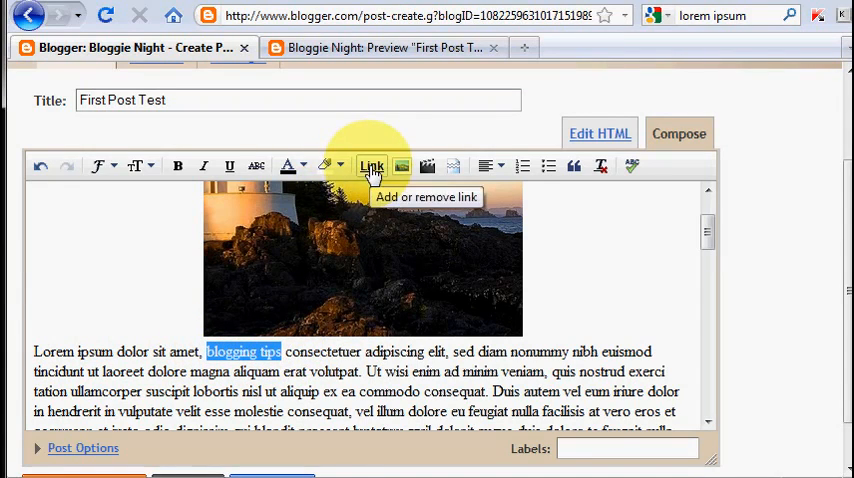
click(372, 166)
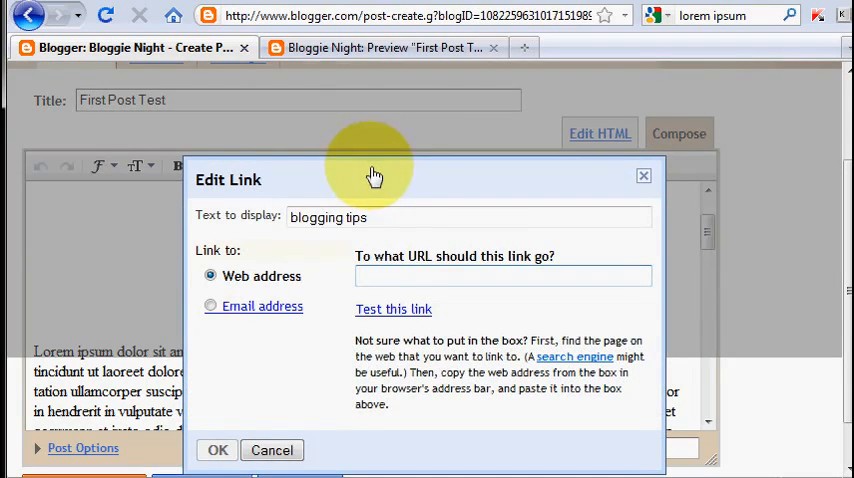
click(500, 276)
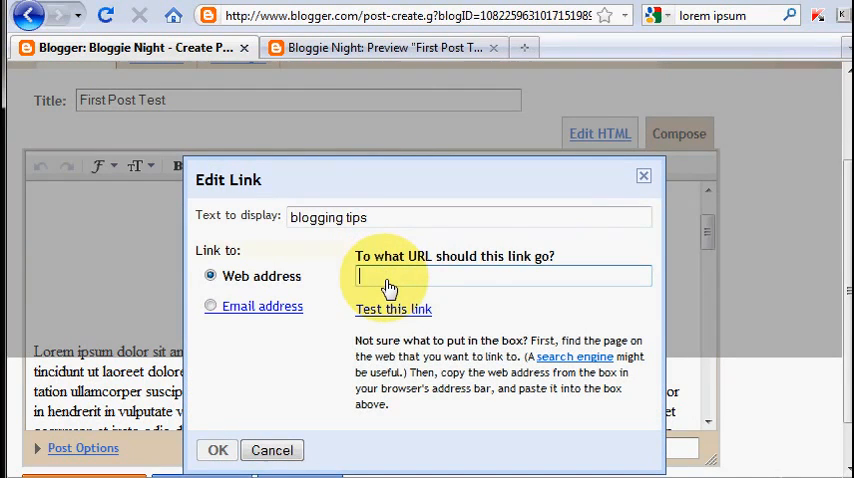
text(http://www.)
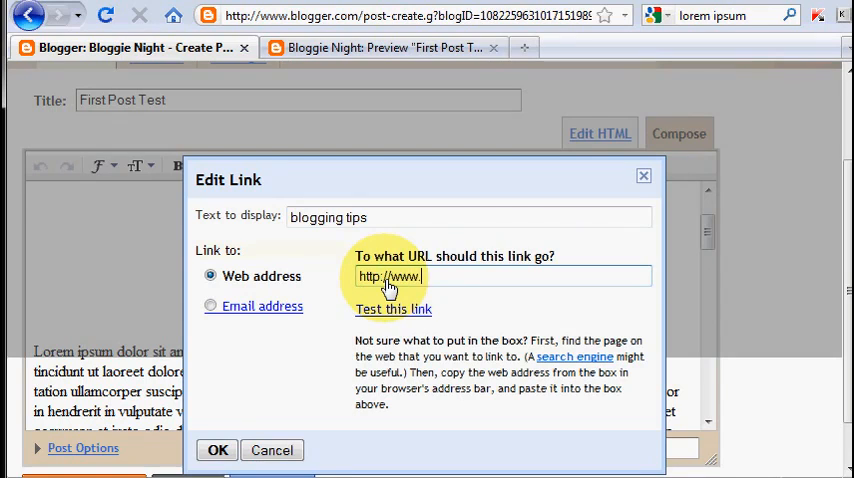
text(elvinmiradi.net)
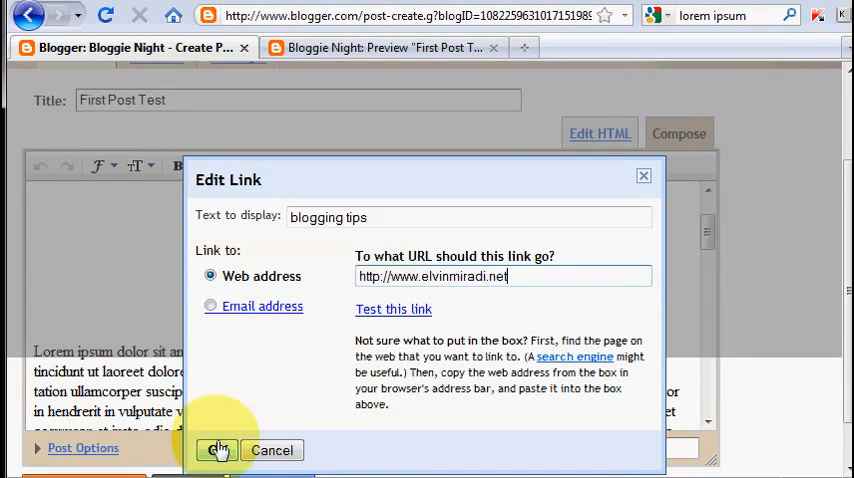
click(216, 450)
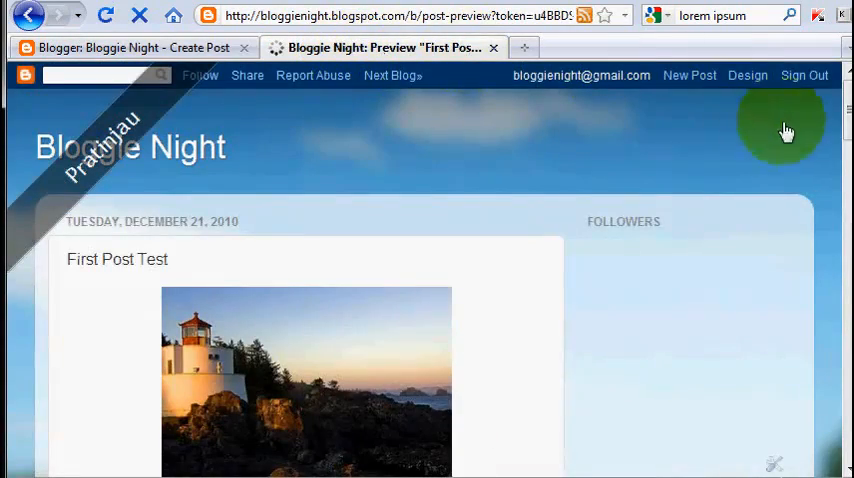
- Check the linked 'blogging tips' in the preview and return to the Create Post editor
scroll(down, 3)
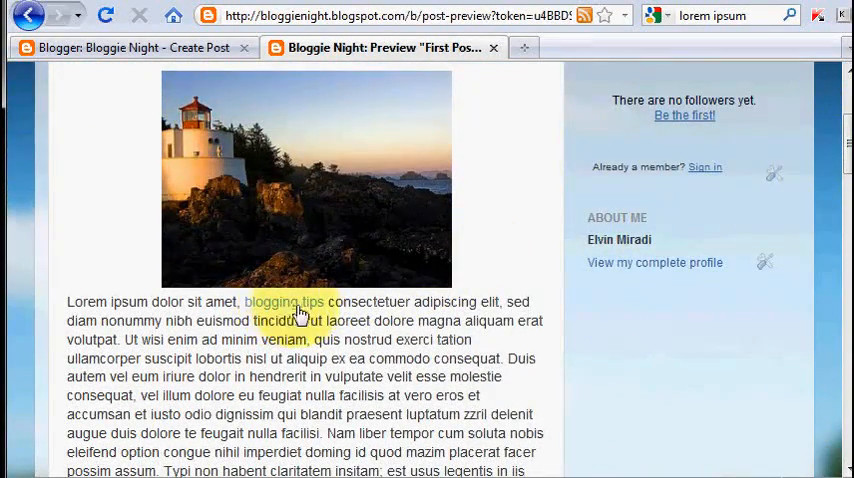
click(140, 48)
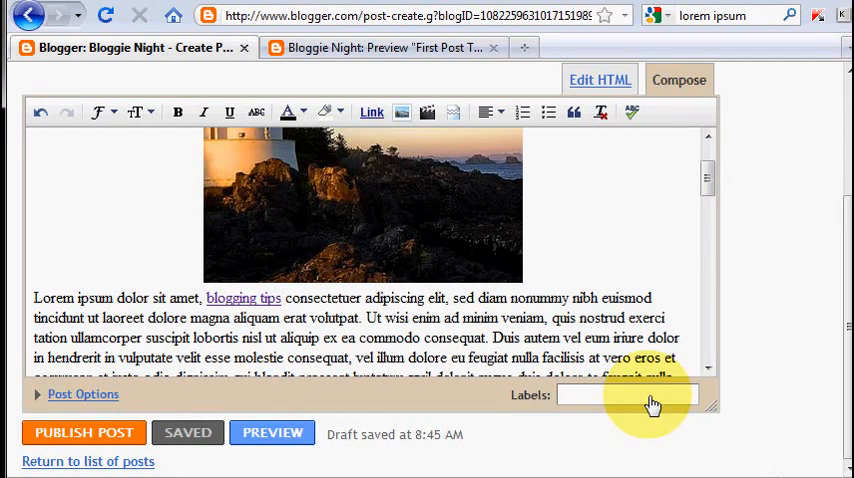
- Add the labels 'test, blogging tips' and publish the post
click(624, 394)
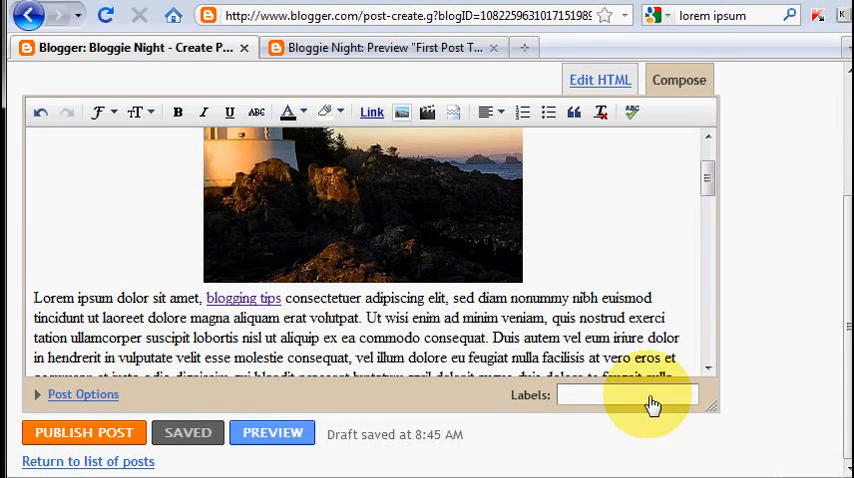
text(test, blogging tips)
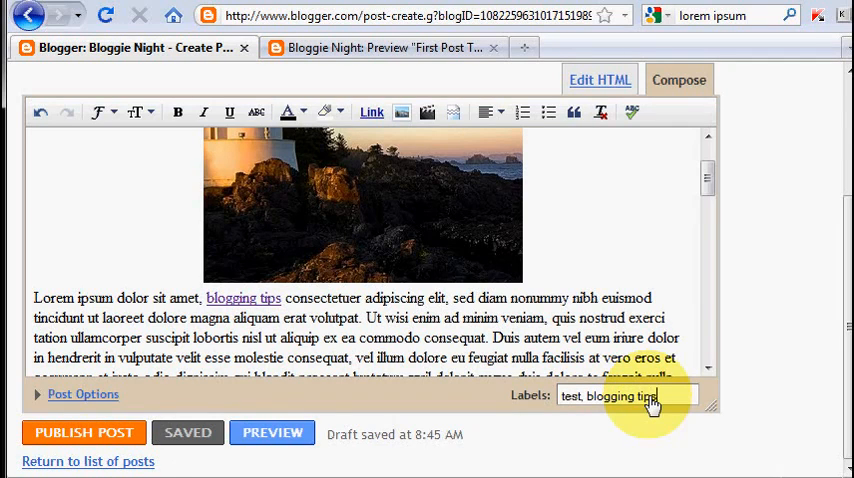
text(,)
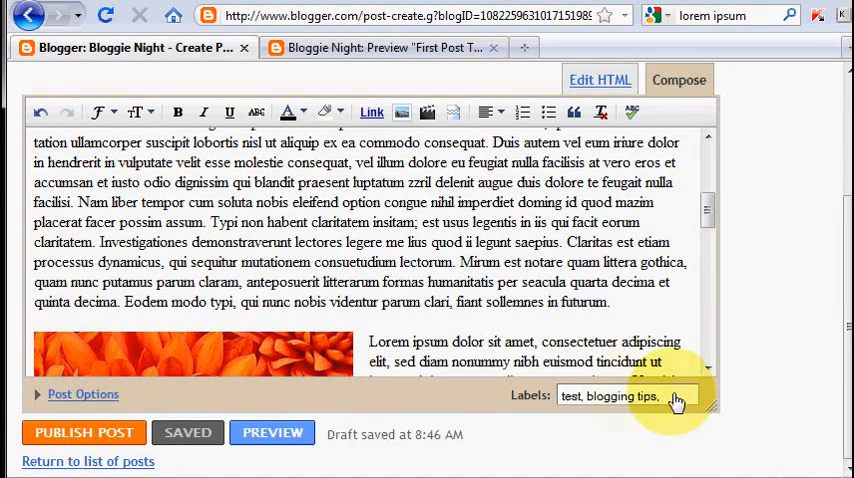
click(84, 432)
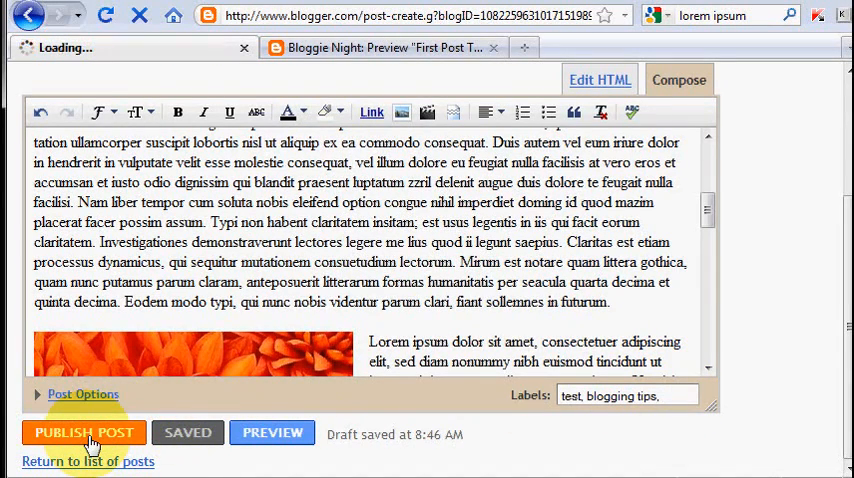
click(84, 432)
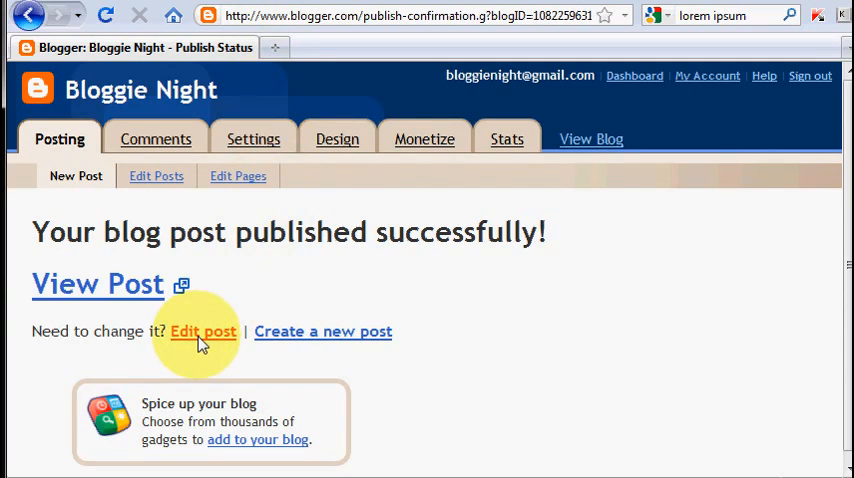
mouse_move(248, 344)
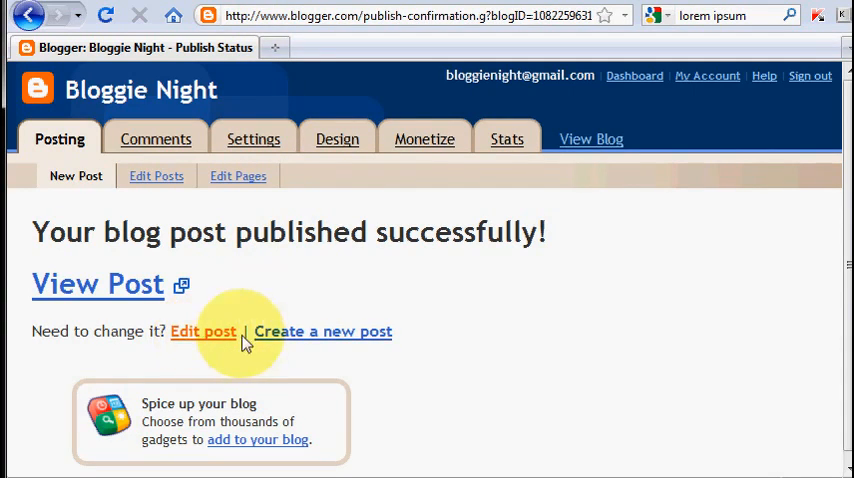
mouse_move(322, 332)
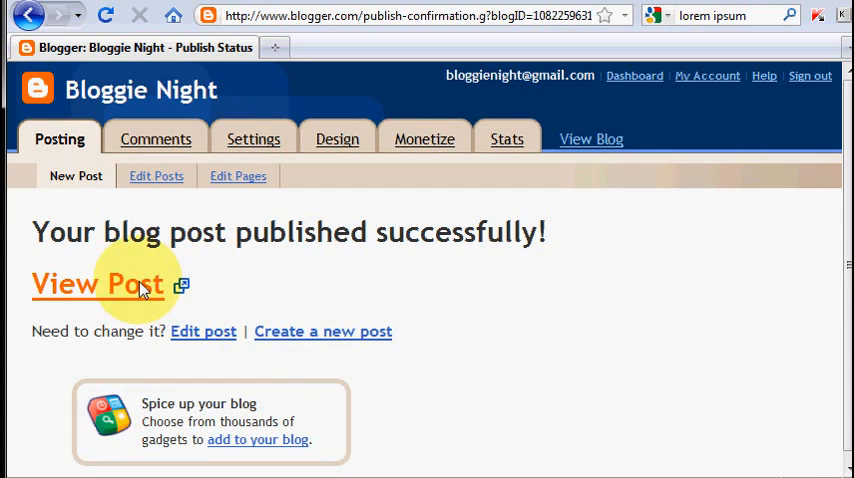
- View the published 'First Post Test' on the live Bloggie Night blog
click(96, 284)
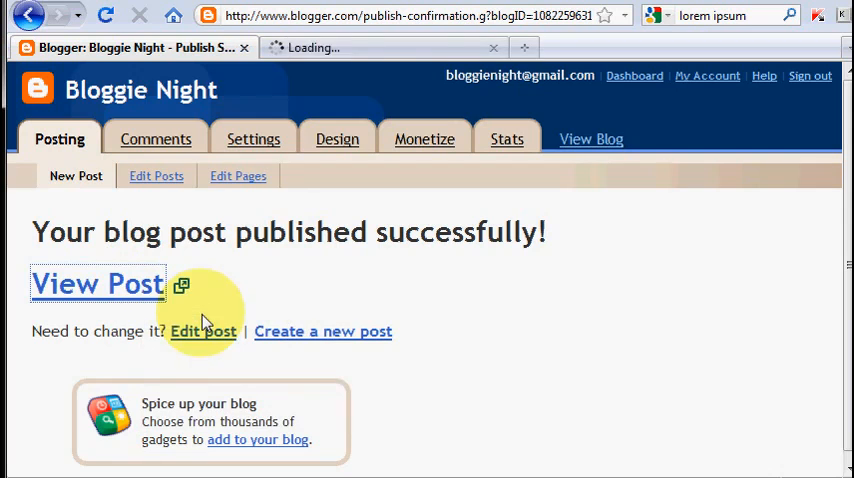
click(96, 284)
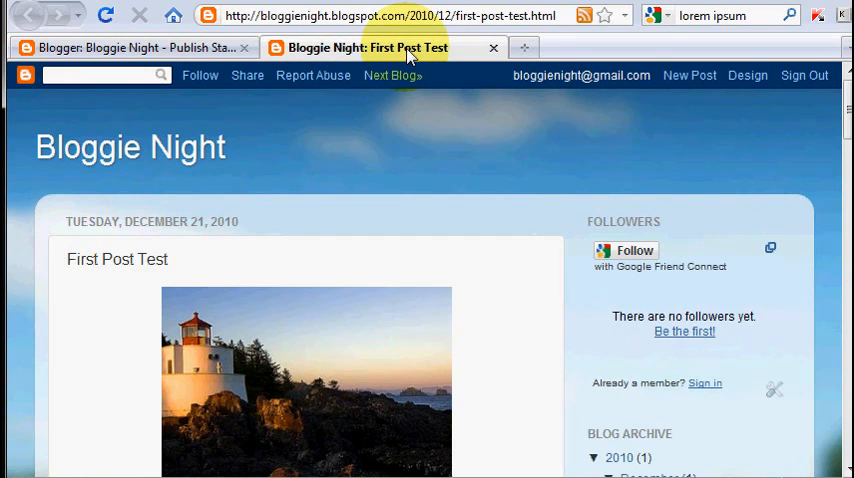
- Review the live post's pictures and video, then follow the 'blogging tips' link
scroll(down, 3)
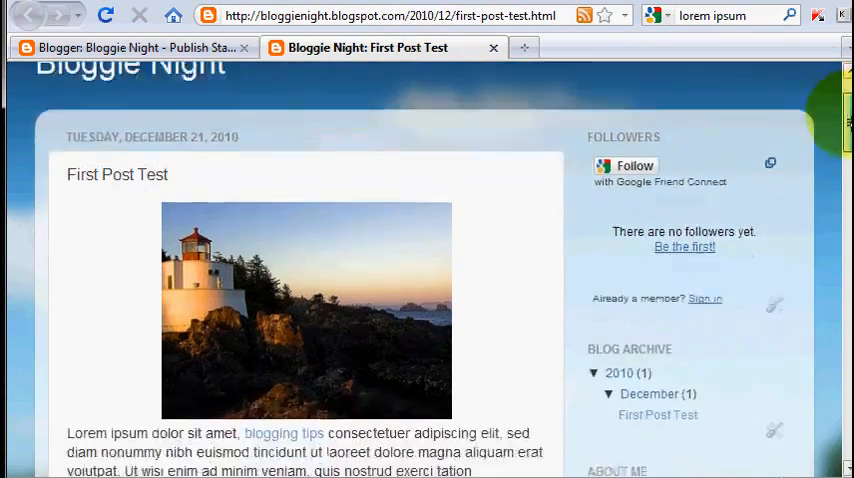
scroll(down, 3)
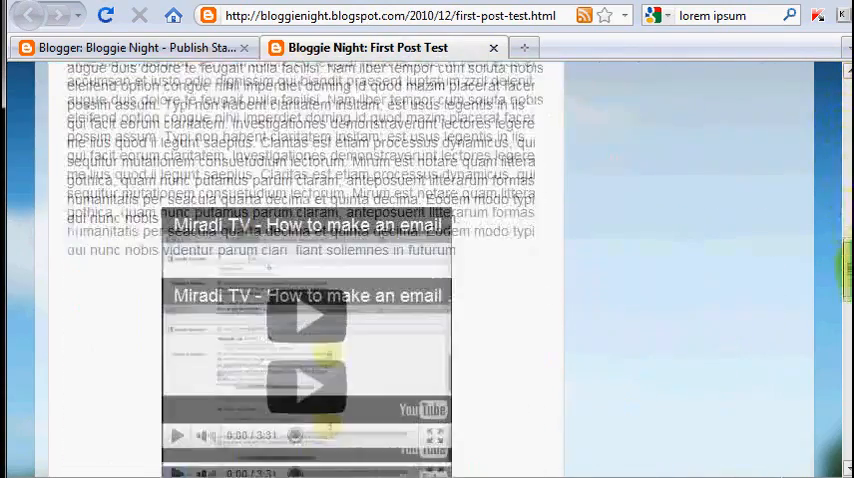
scroll(down, 3)
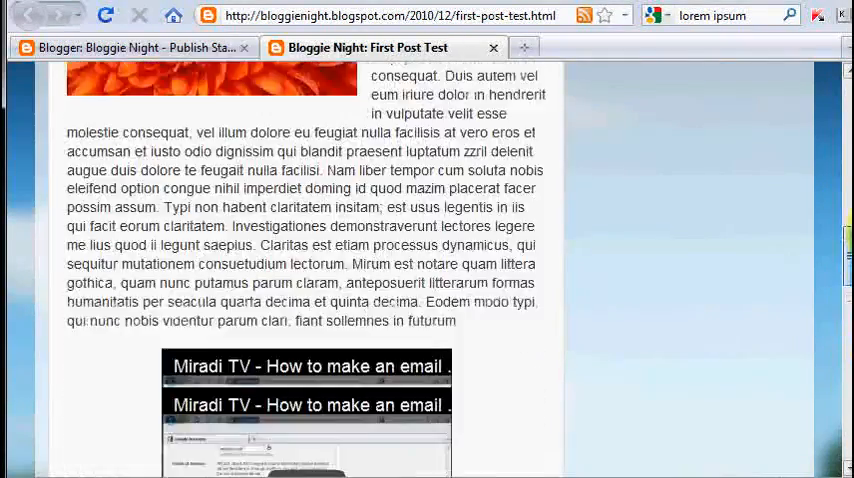
scroll(up, 3)
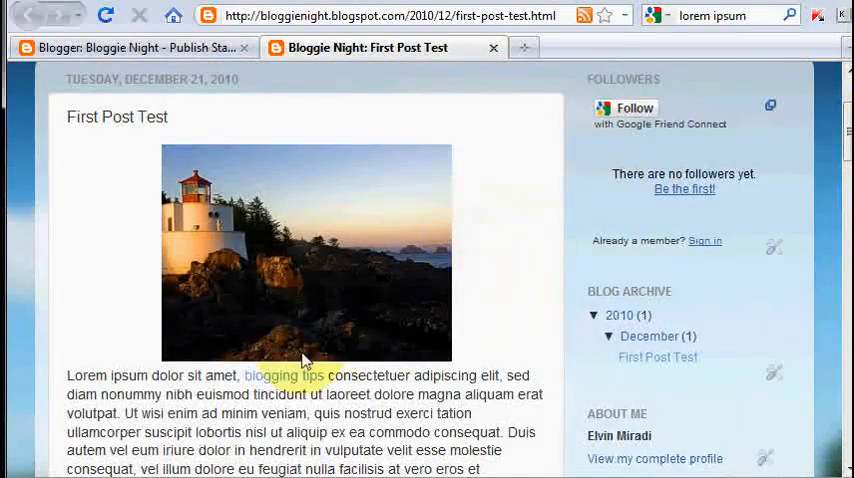
click(284, 376)
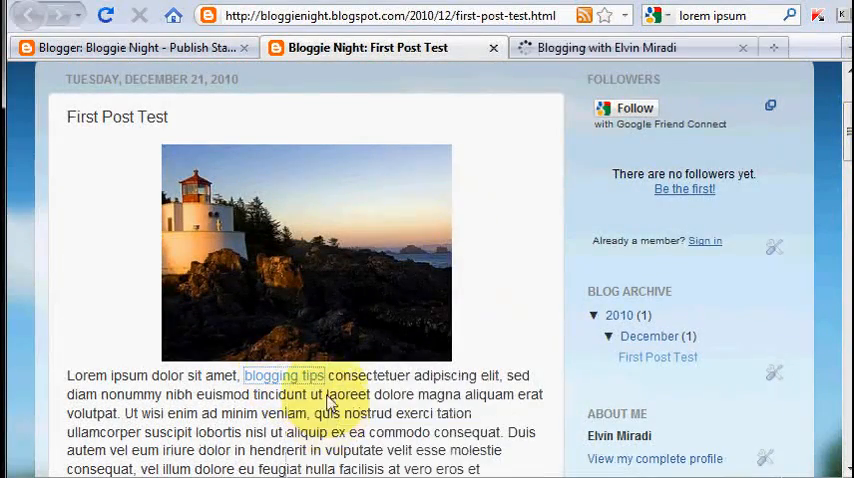
- Show the Blogging with Elvin Miradi website in its new tab
click(604, 48)
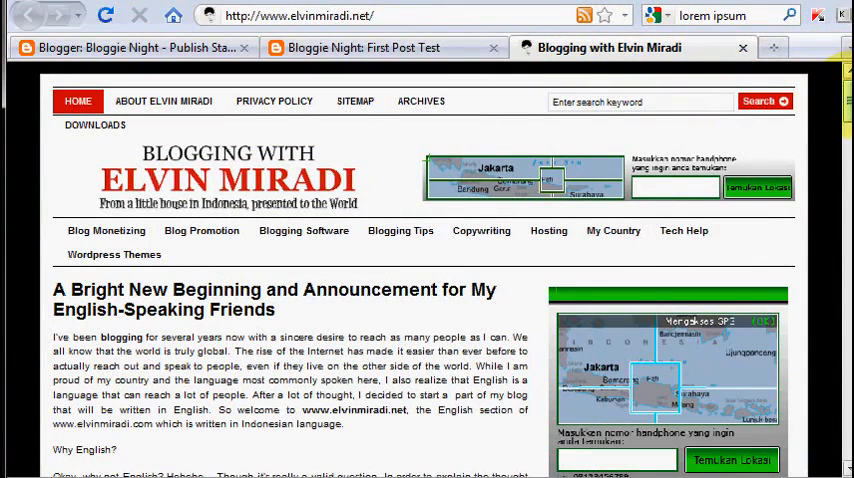
click(676, 188)
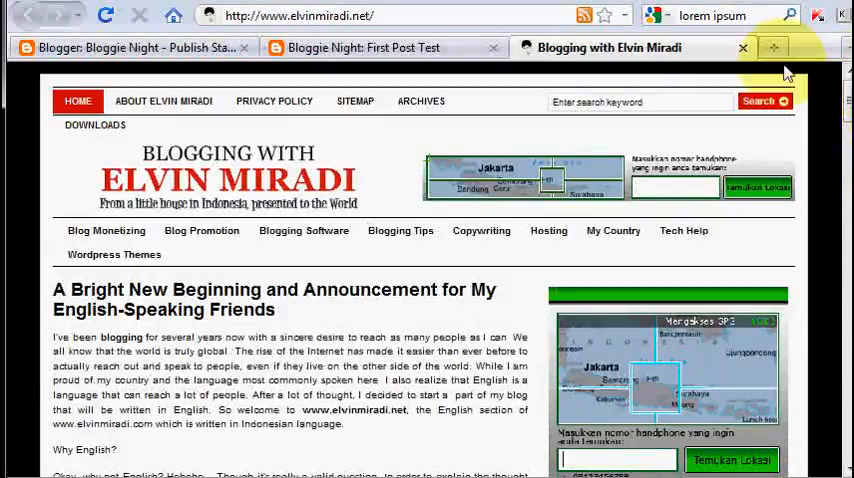
click(742, 48)
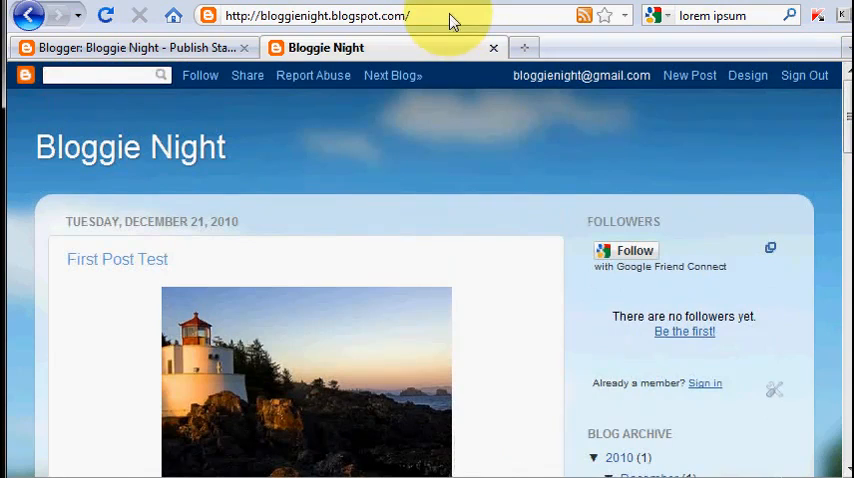
mouse_move(324, 48)
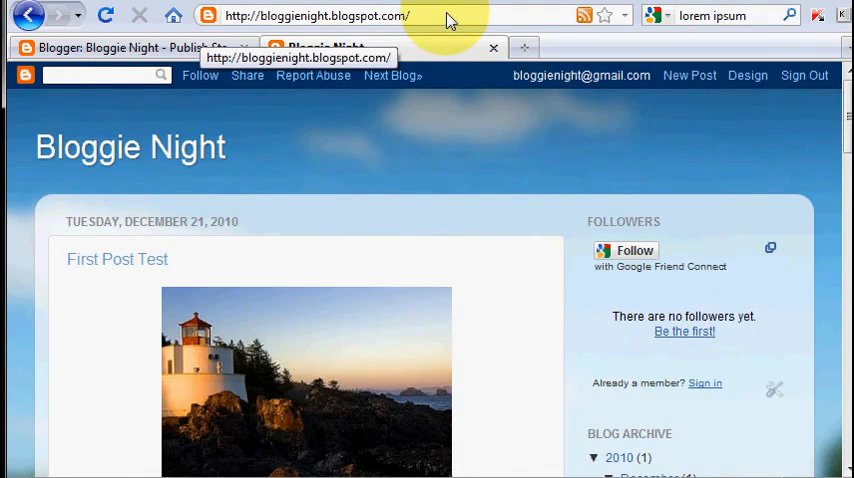